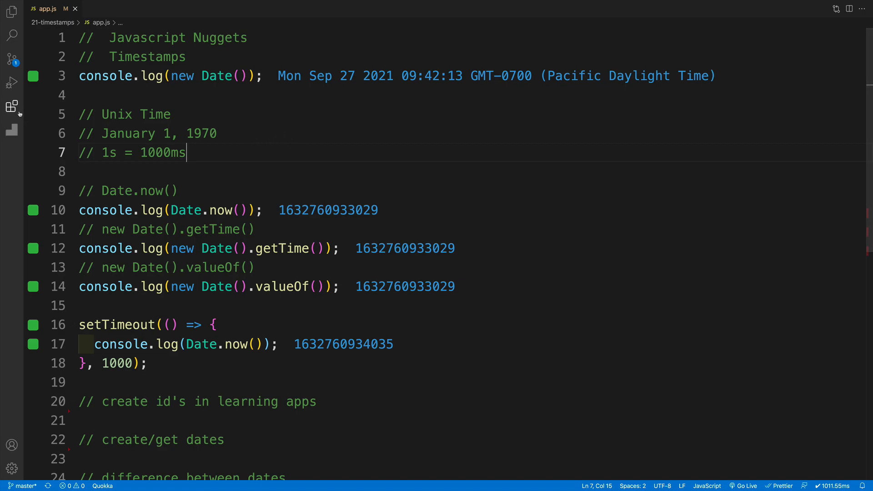
Look up the Quokka extension in the installed extensions list.
click(12, 106)
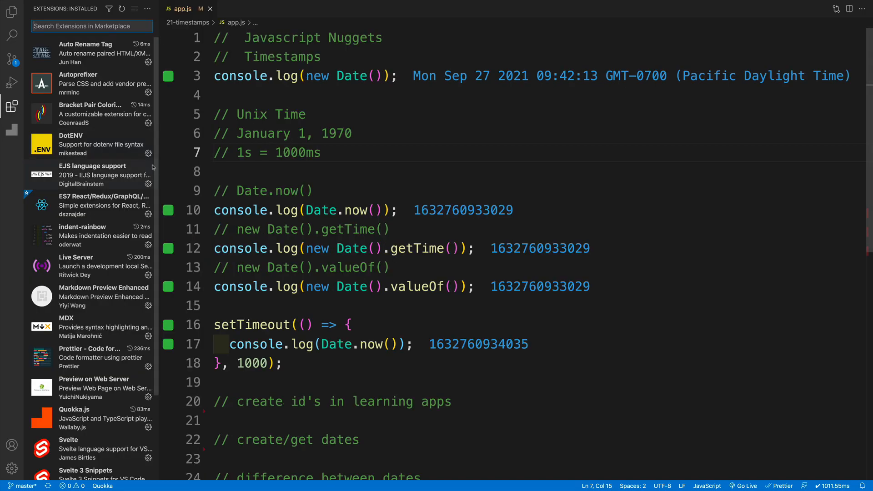
mouse_move(80, 45)
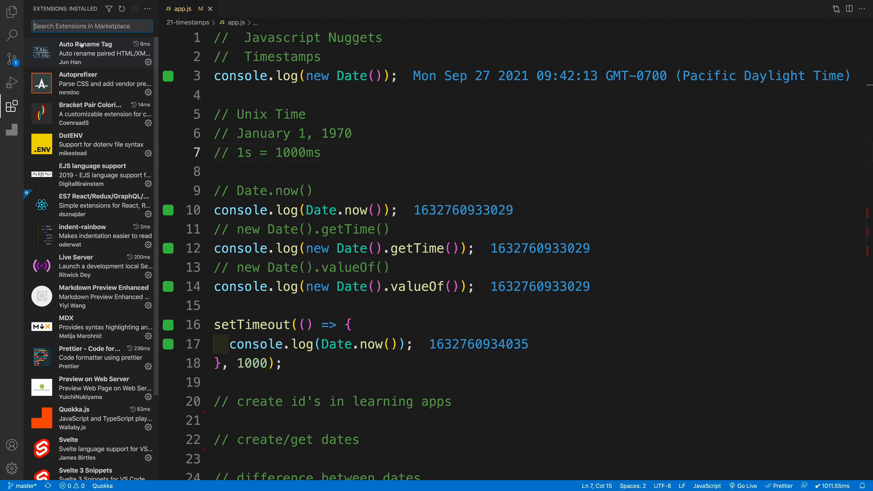
text(q)
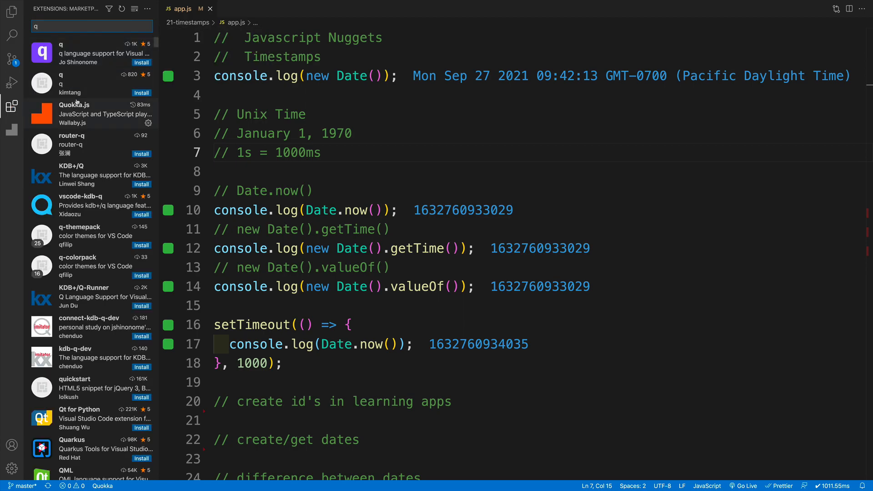
mouse_move(74, 92)
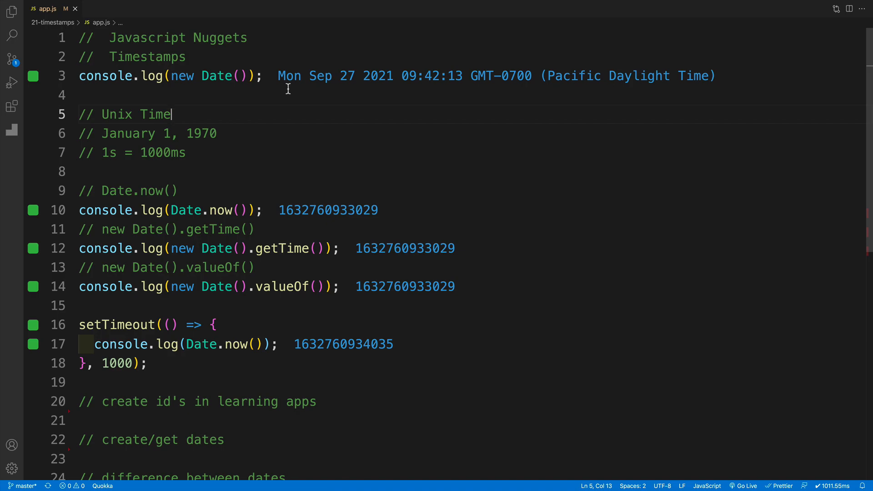
mouse_move(279, 113)
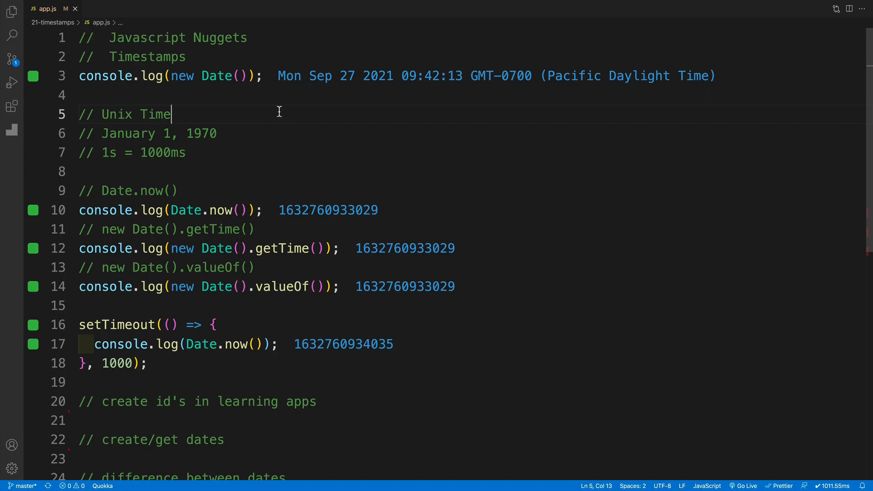
mouse_move(274, 113)
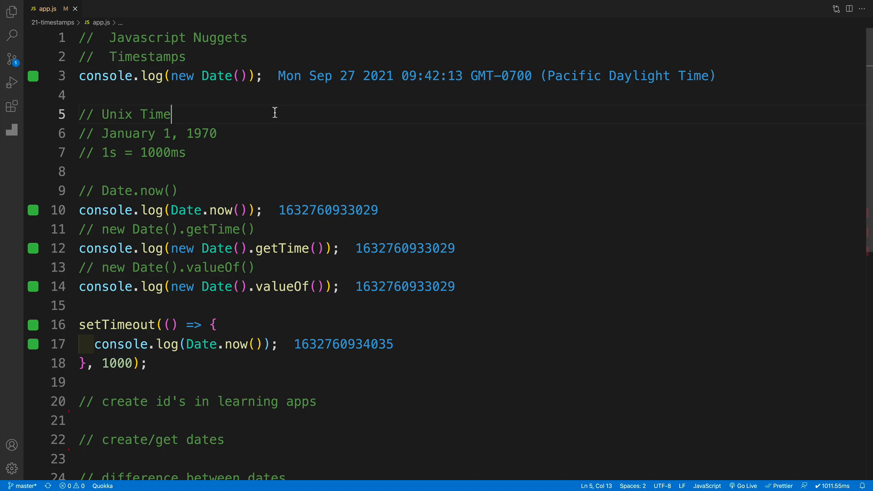
mouse_move(228, 107)
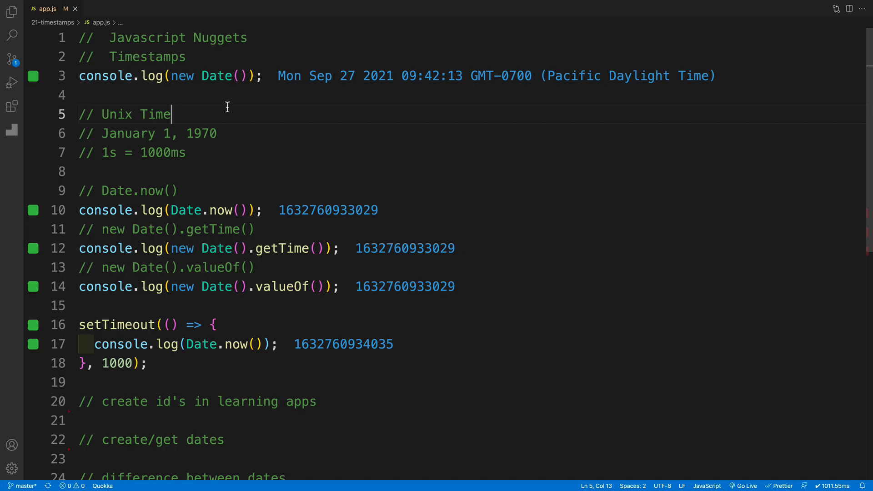
click(148, 364)
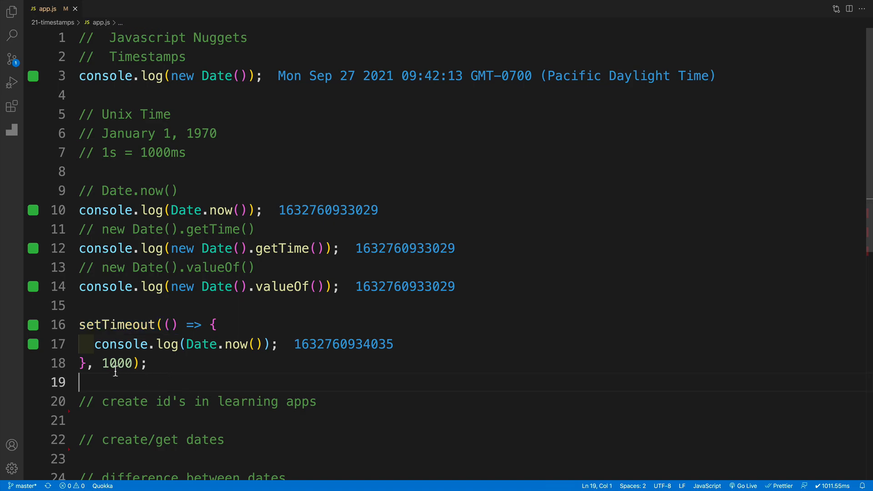
mouse_move(145, 385)
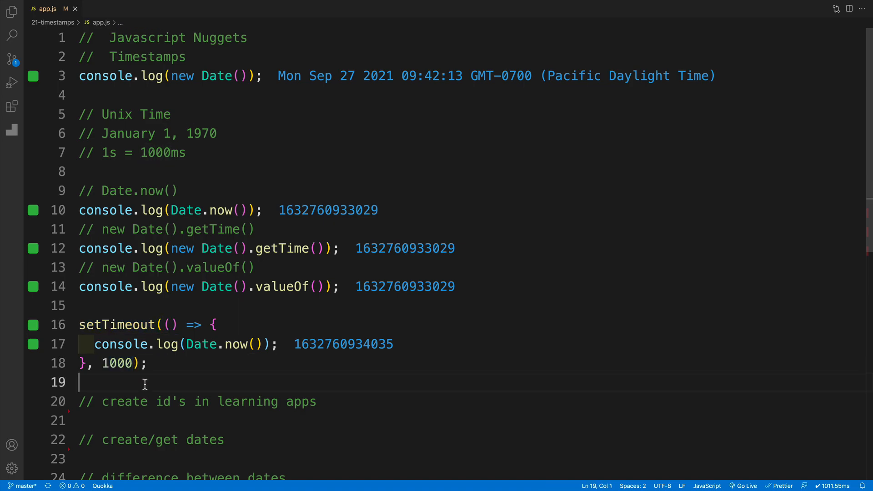
double_click(116, 364)
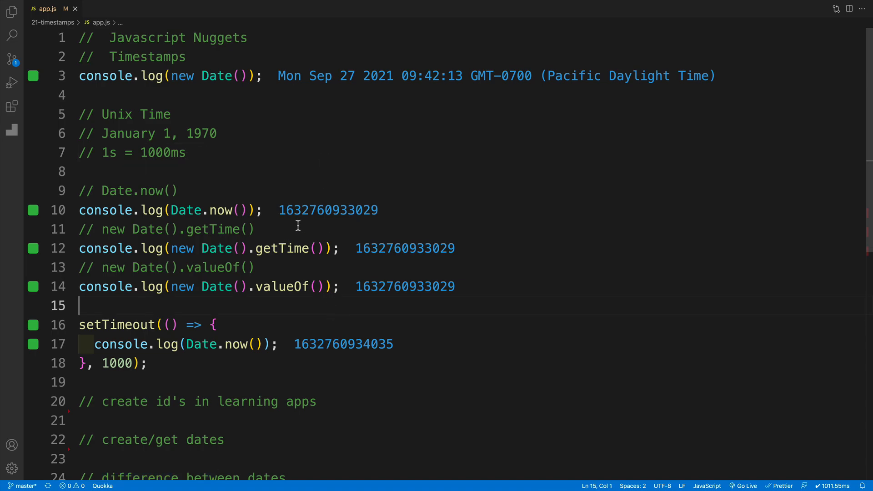
Review the setTimeout block logging Date.now() after 1000 ms and its evaluated result.
click(380, 219)
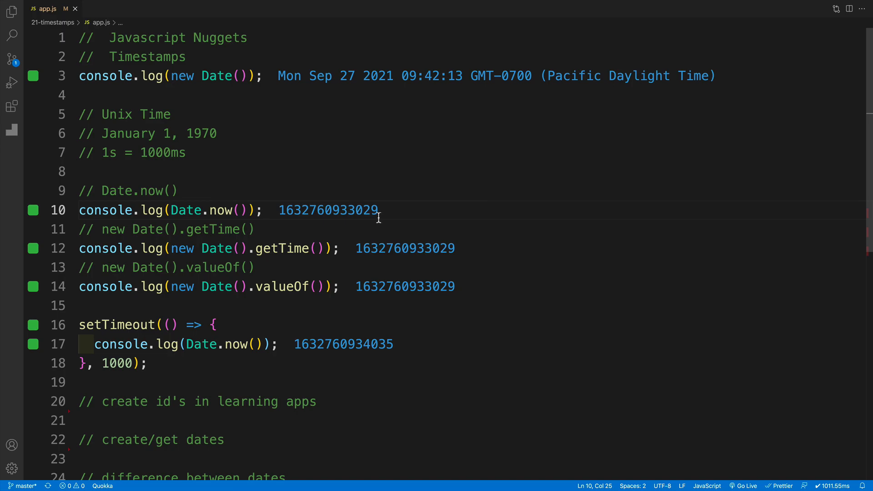
mouse_move(307, 191)
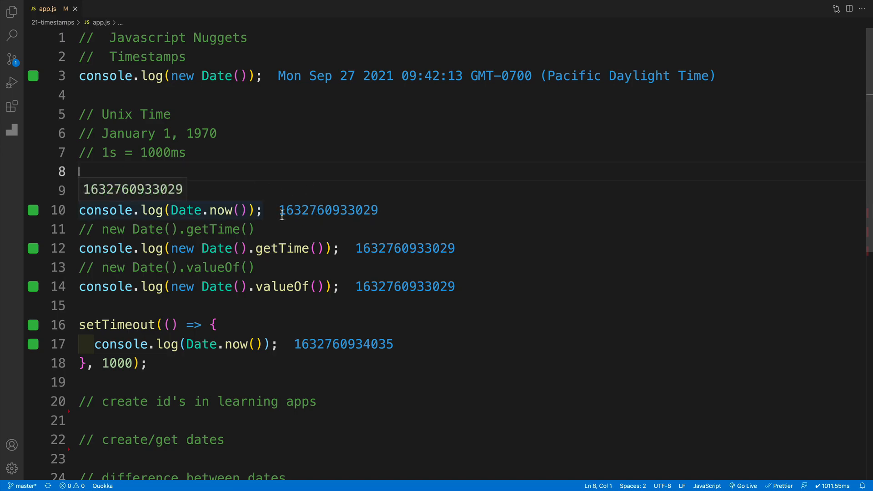
mouse_move(342, 217)
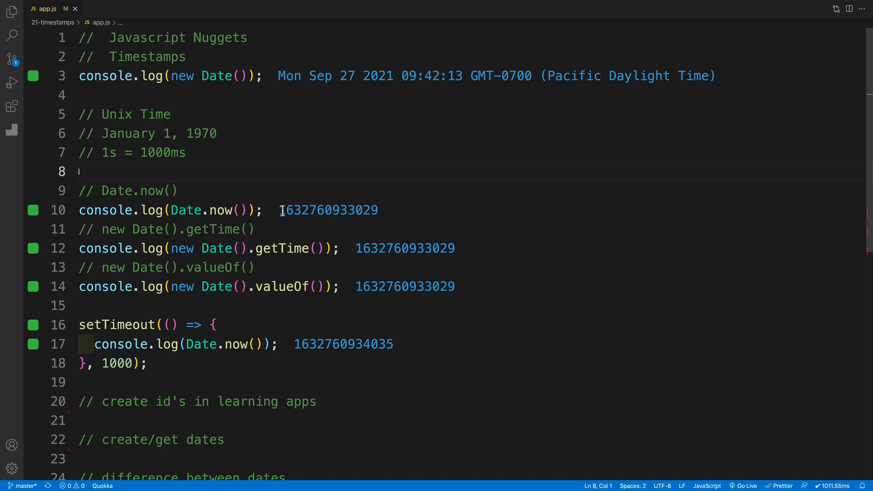
click(263, 210)
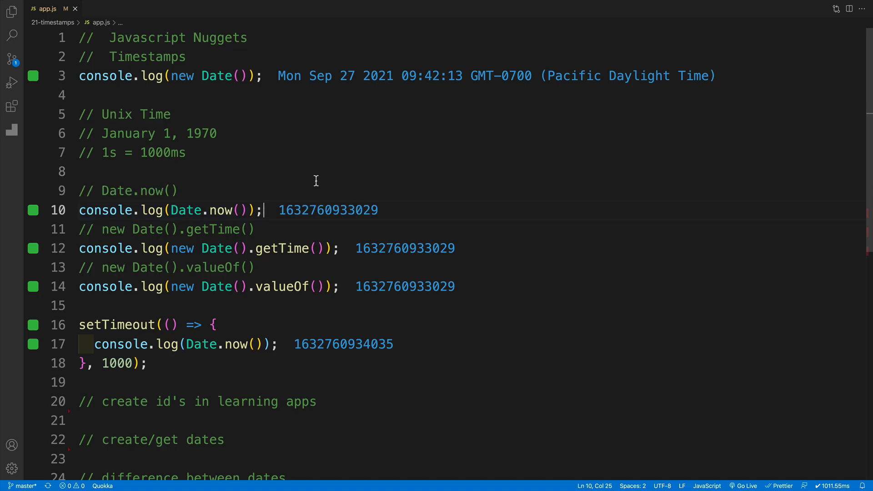
mouse_move(369, 237)
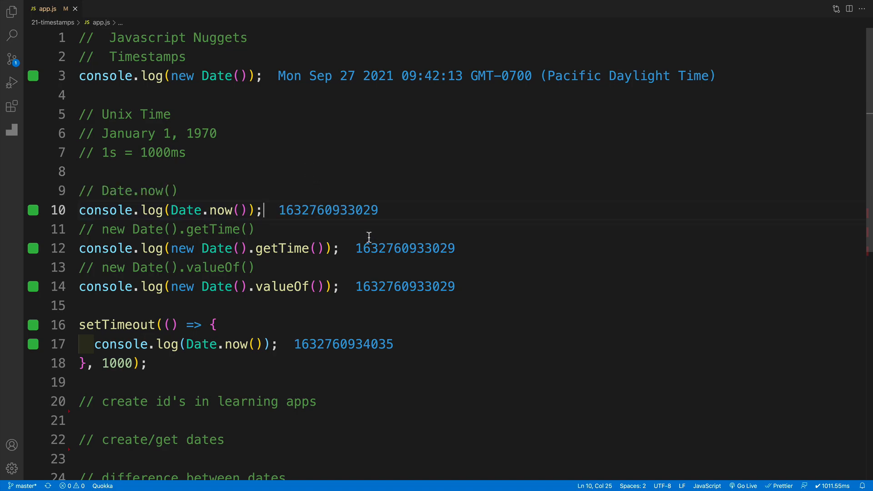
mouse_move(217, 294)
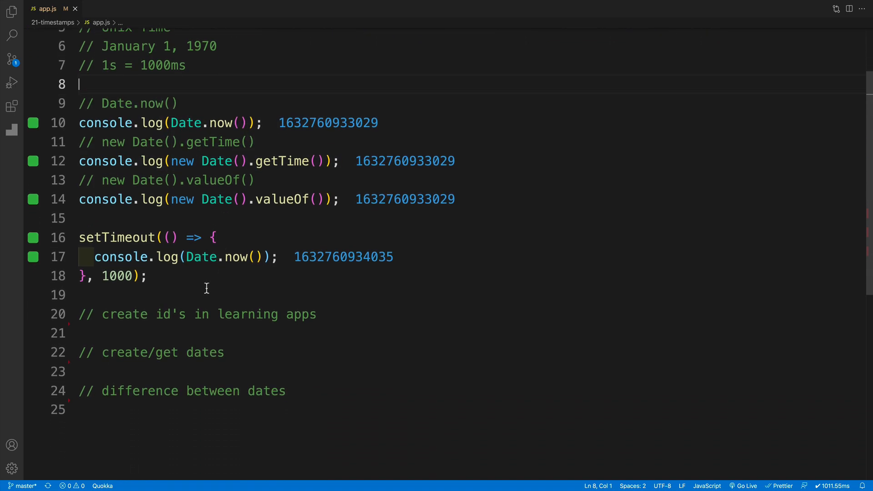
double_click(98, 238)
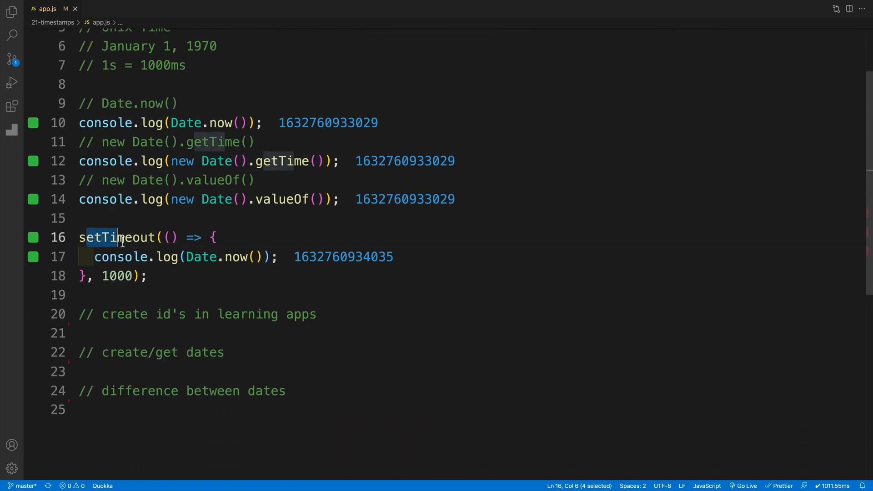
click(150, 277)
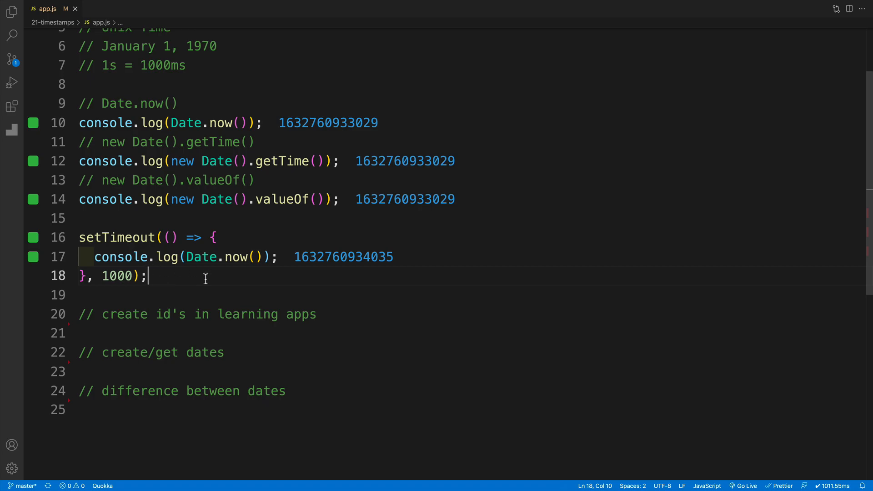
click(80, 294)
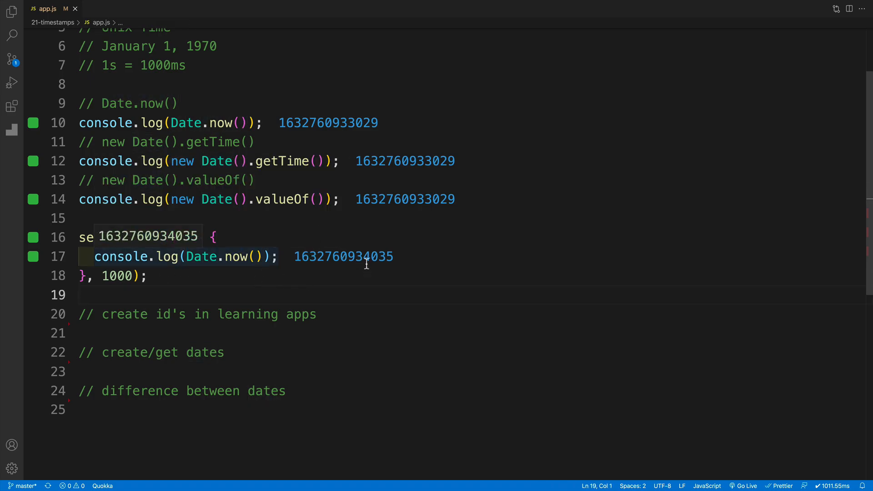
mouse_move(362, 257)
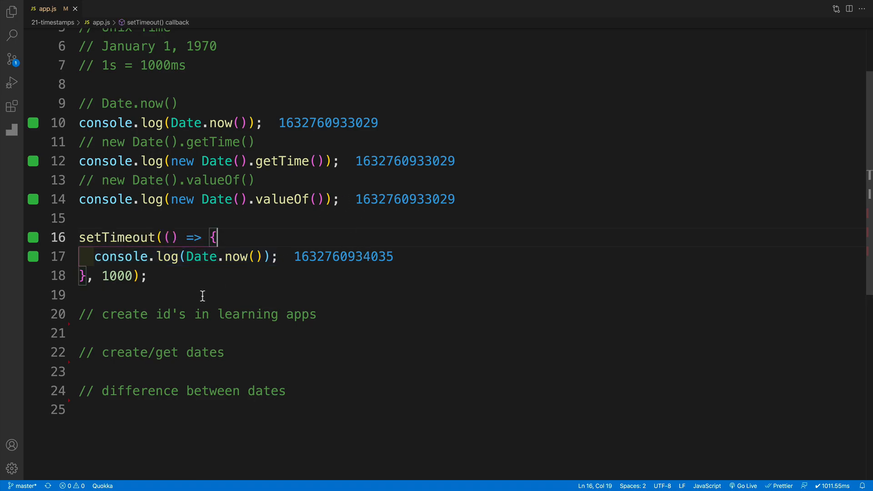
click(80, 295)
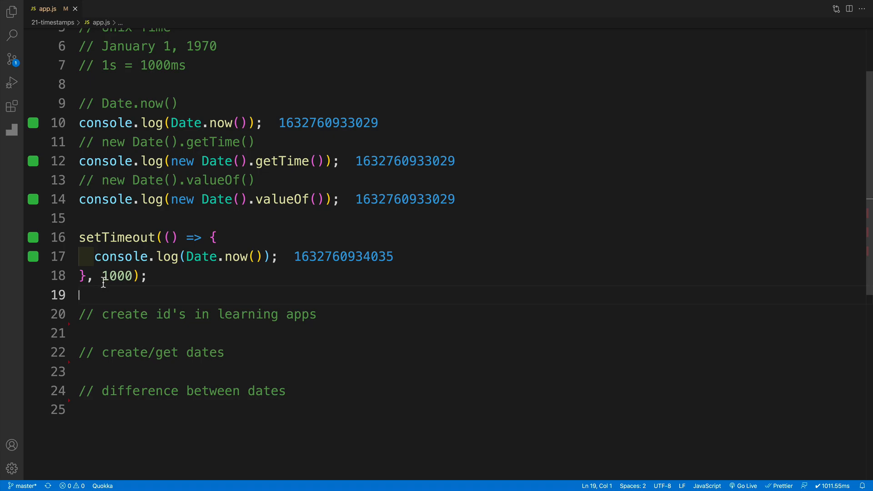
double_click(115, 275)
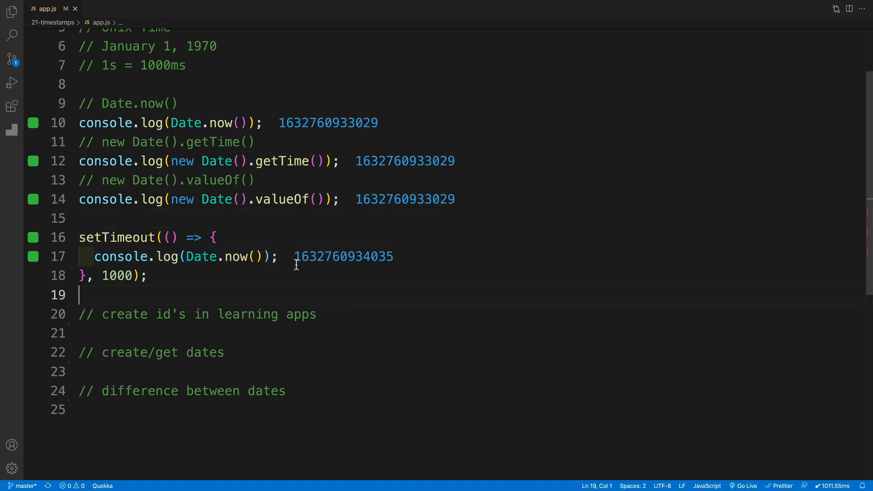
mouse_move(368, 294)
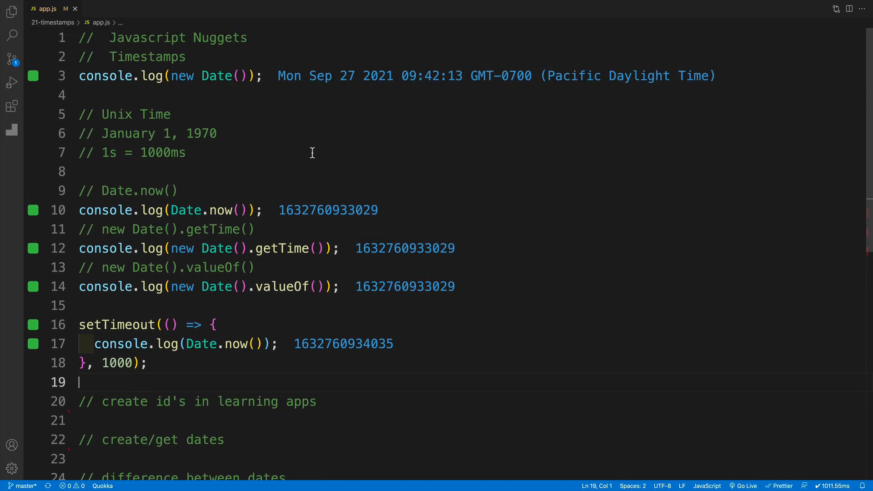
Review the Unix Time comment and move below the 'create id's in learning apps' comment.
click(171, 115)
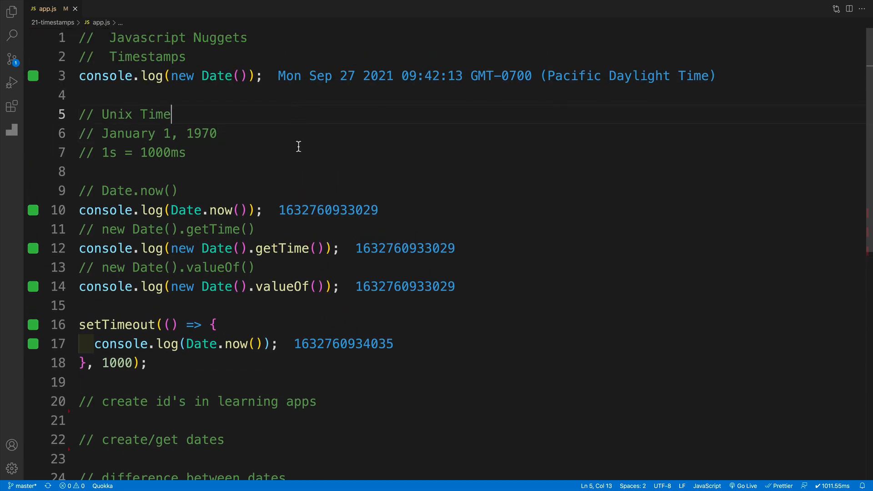
click(265, 210)
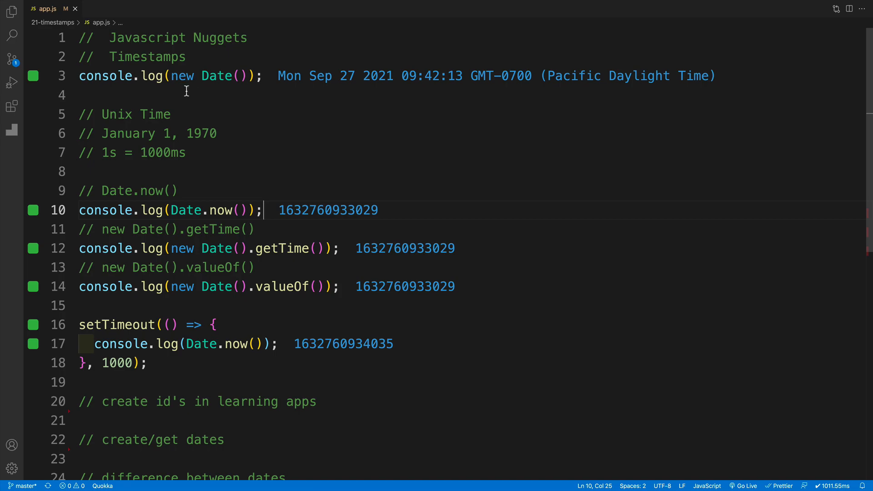
mouse_move(239, 131)
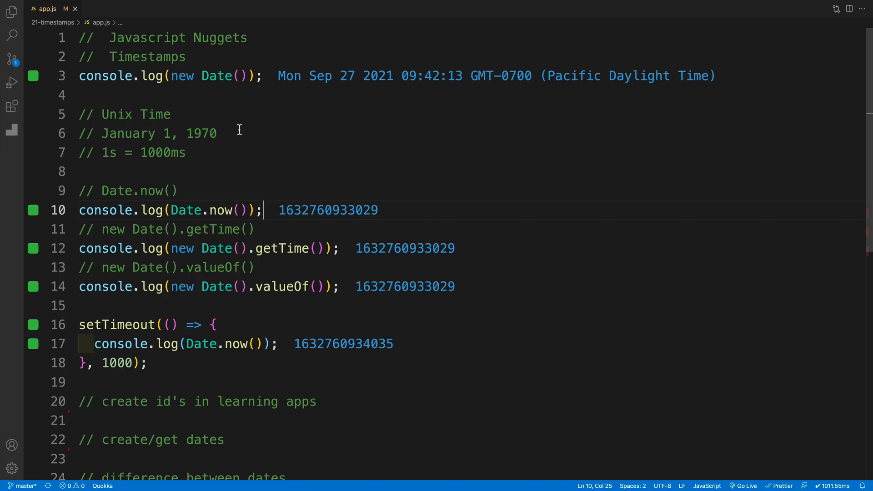
scroll(down, 3)
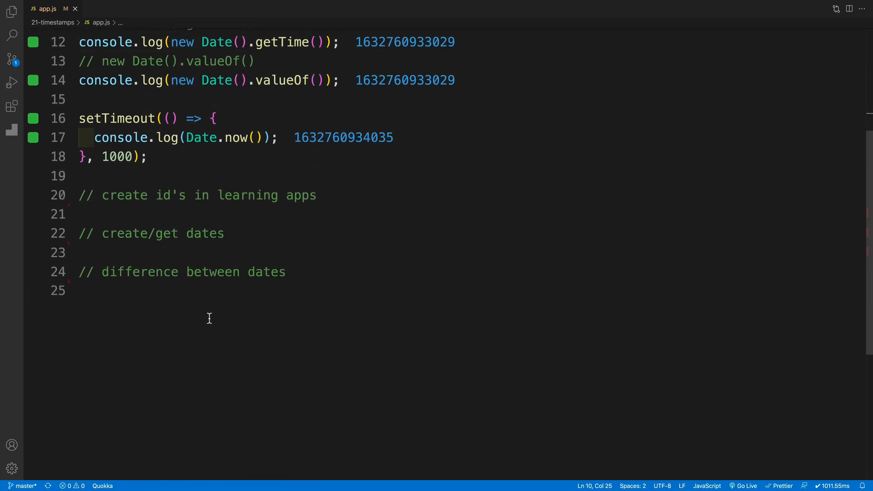
drag(102, 272, 217, 272)
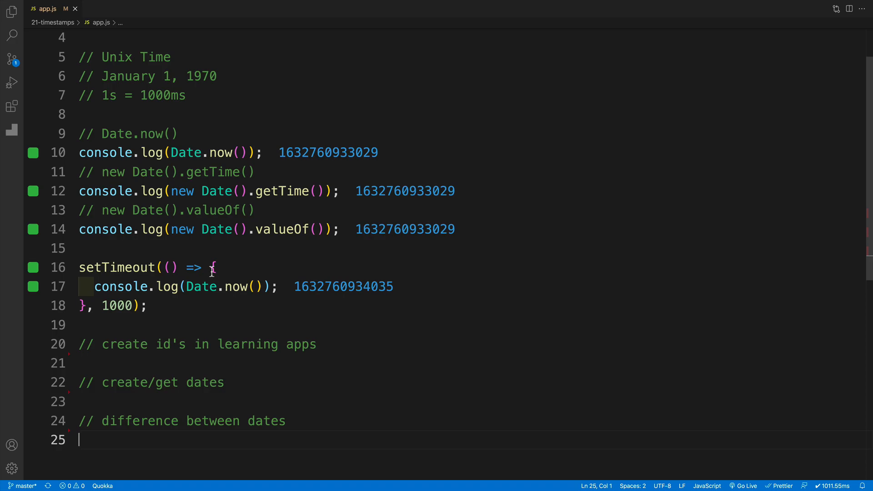
mouse_move(222, 247)
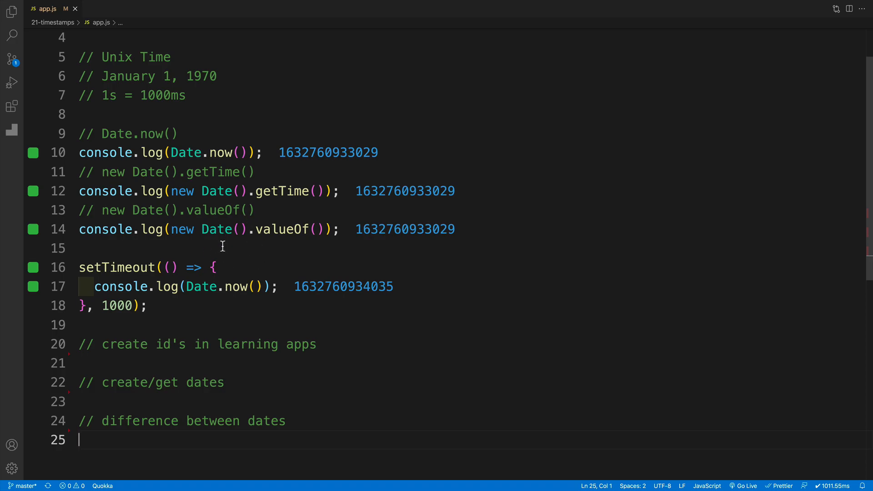
scroll(down, 3)
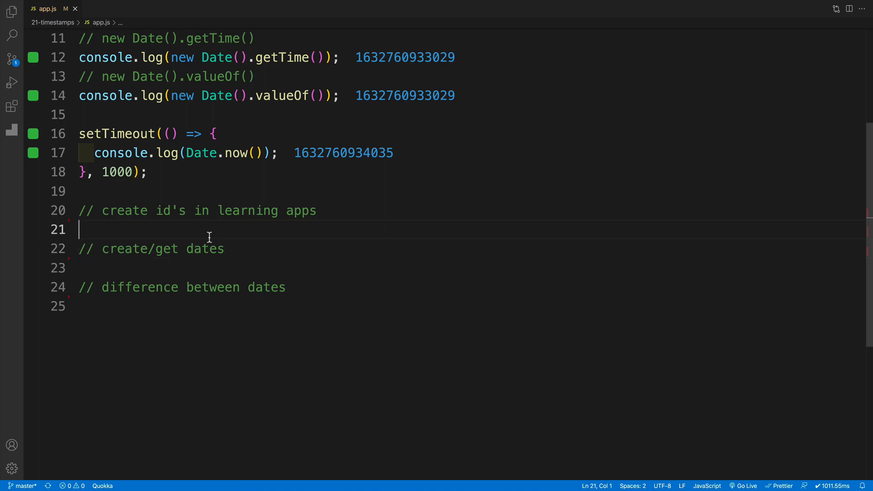
mouse_move(224, 193)
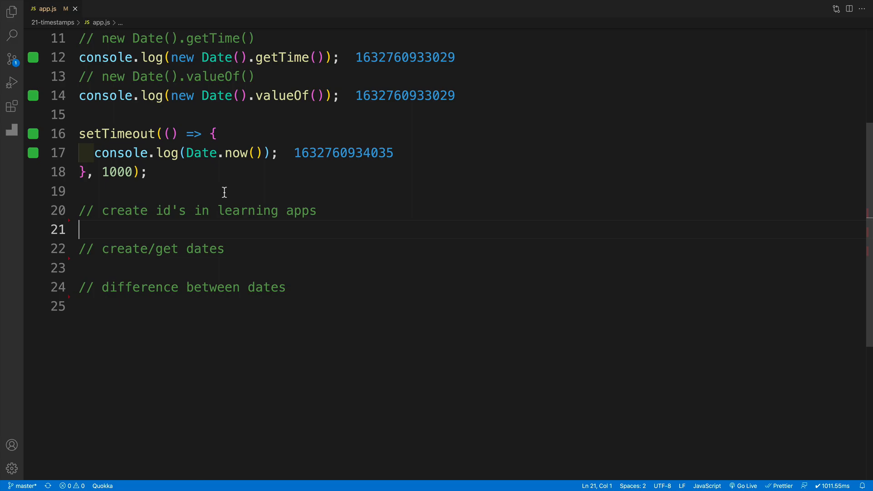
Declare let people = [] and start reassigning it with the spread of people.
text(let)
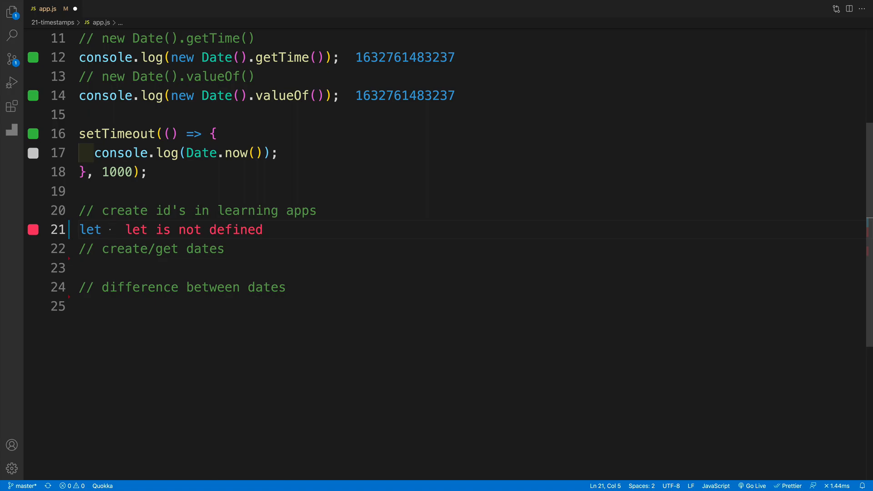
text(people = [)
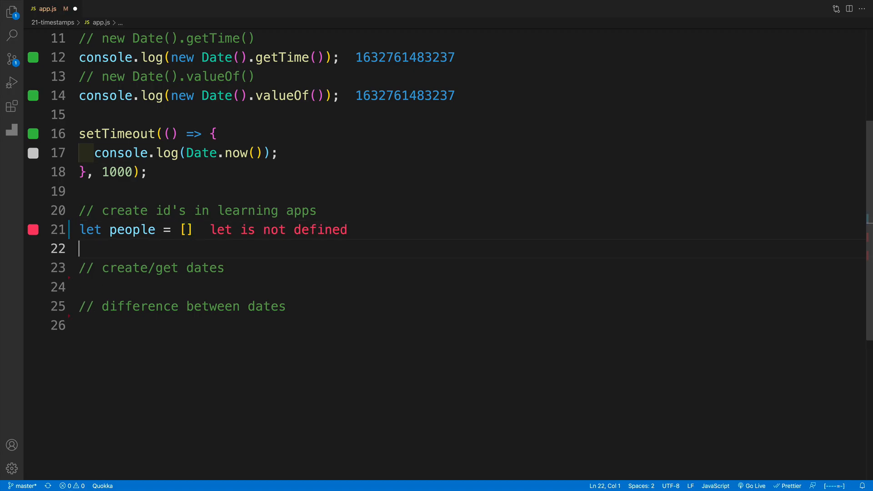
text(people = [)
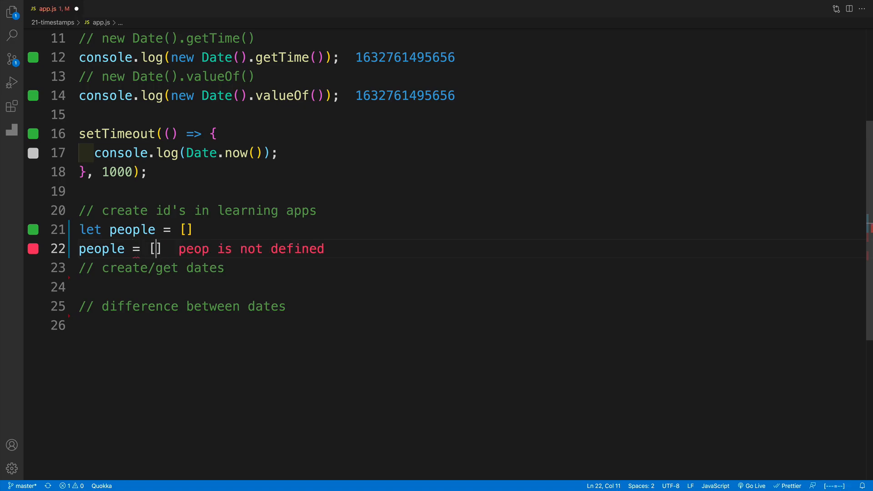
text(...people,{)
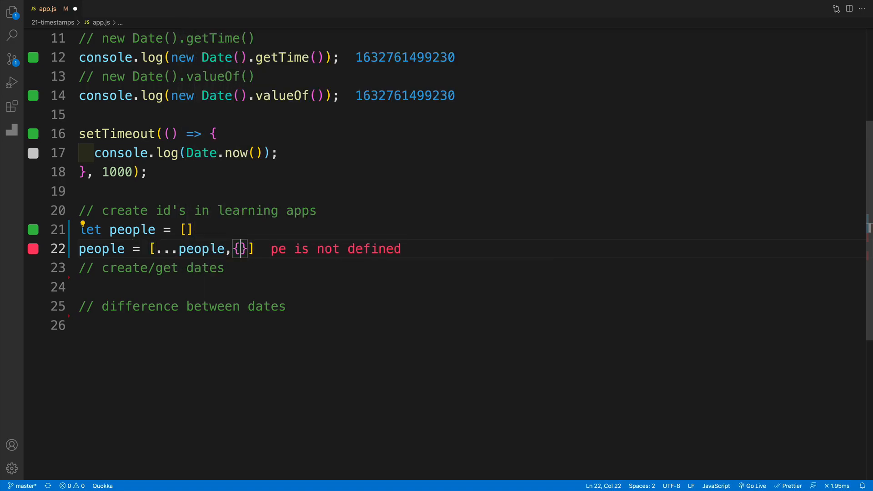
Append an object with id Date.now() and name 'peter' to people, then move to a new line.
text(i)
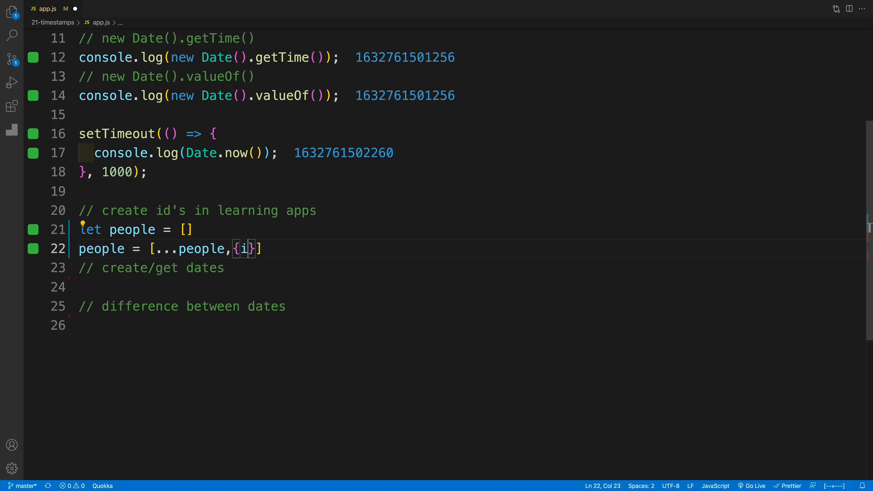
text(d:)
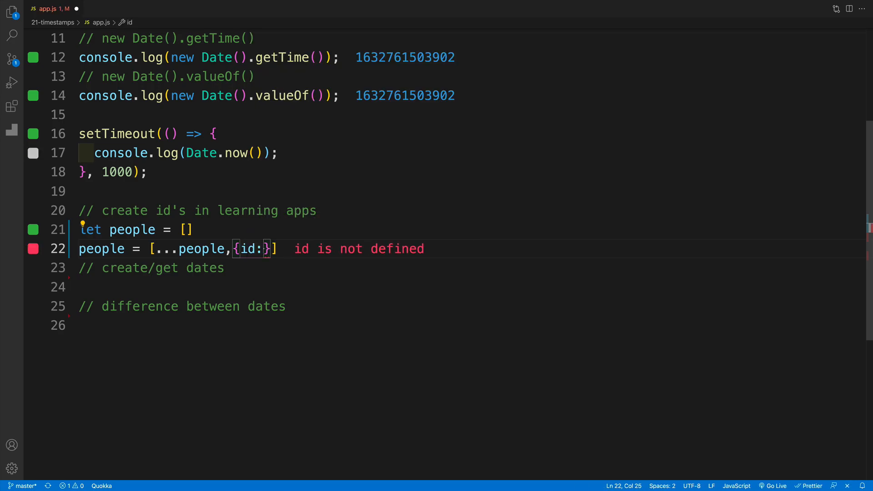
text(Date.now()
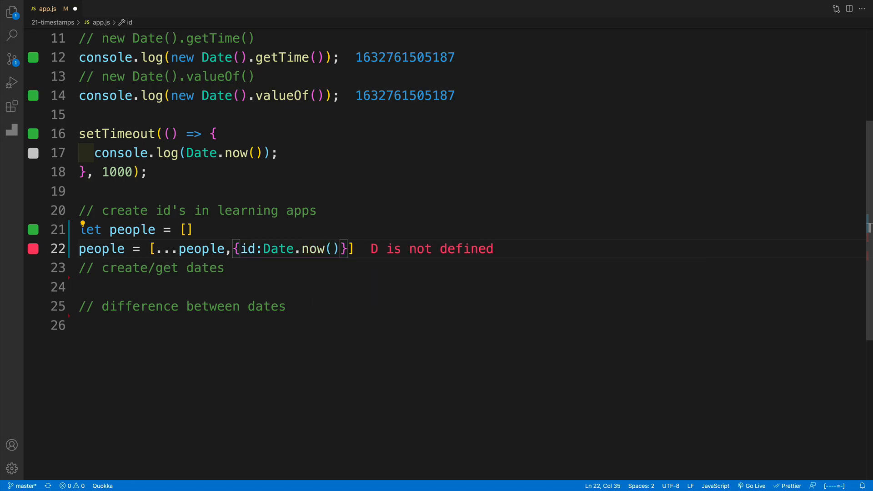
text(, name)
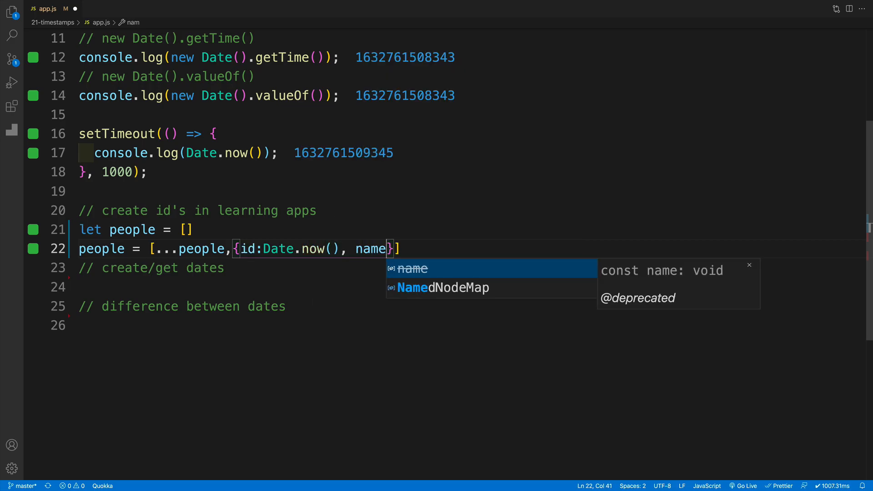
text(:'p')
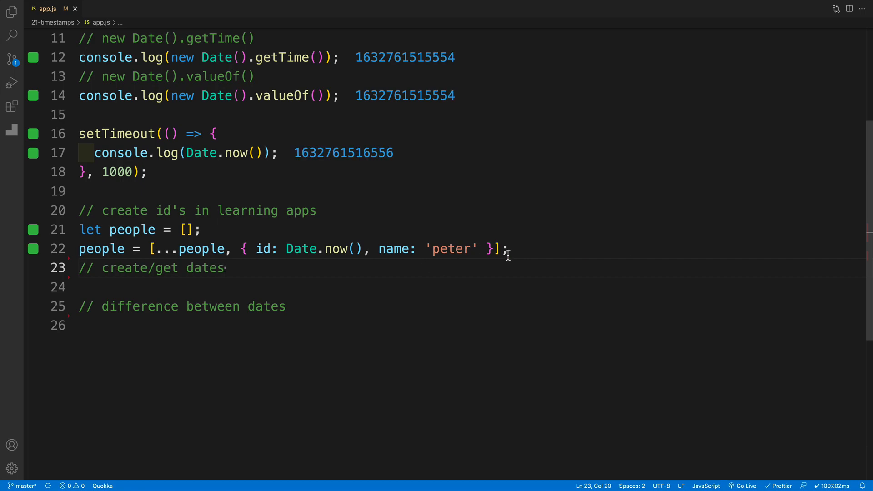
click(507, 248)
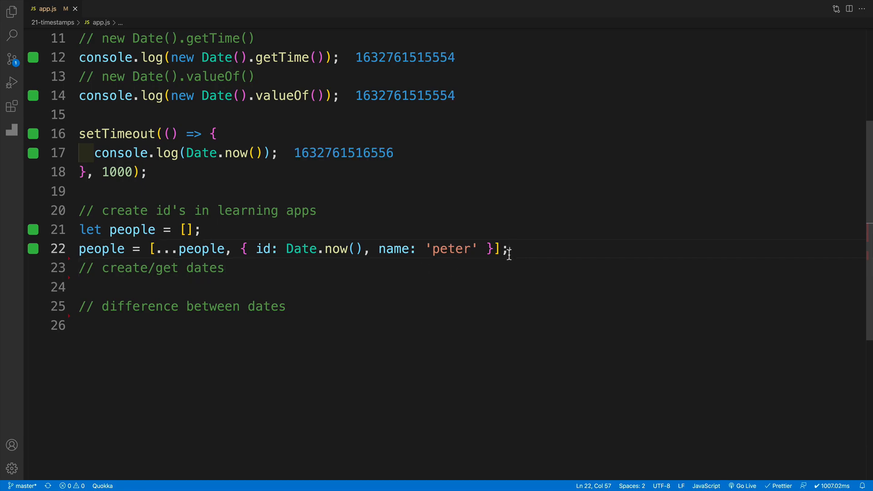
key(Enter)
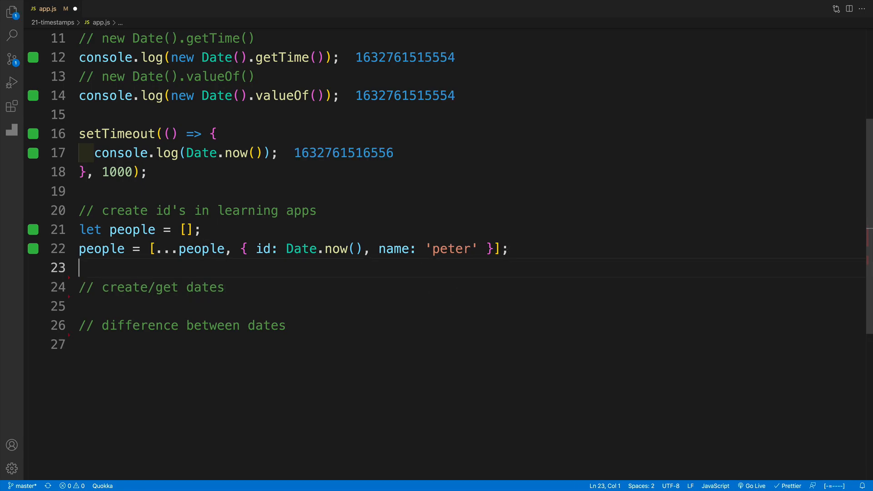
Write a setTimeout with an arrow callback and a 1000 ms delay.
text(setTimeout(()
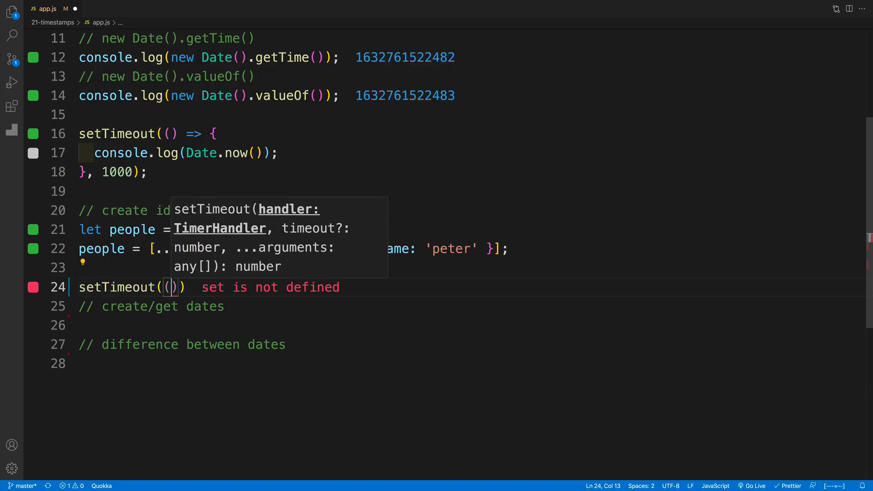
text(=>{)
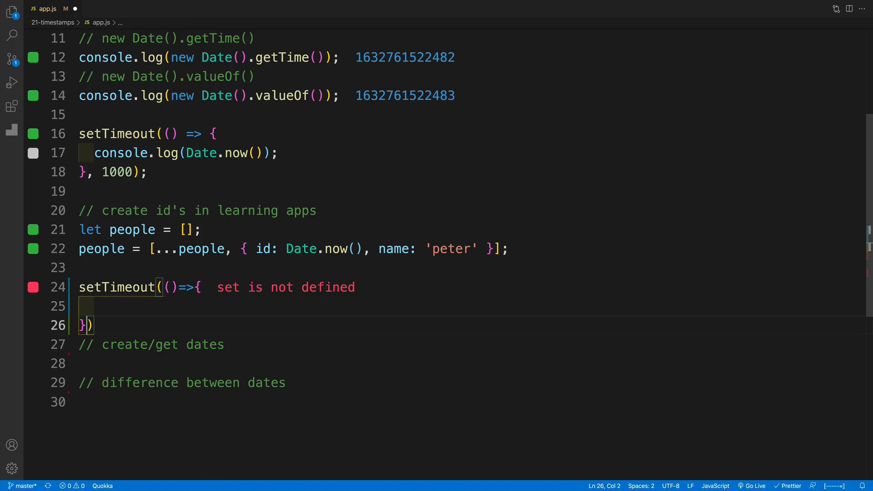
text(,)
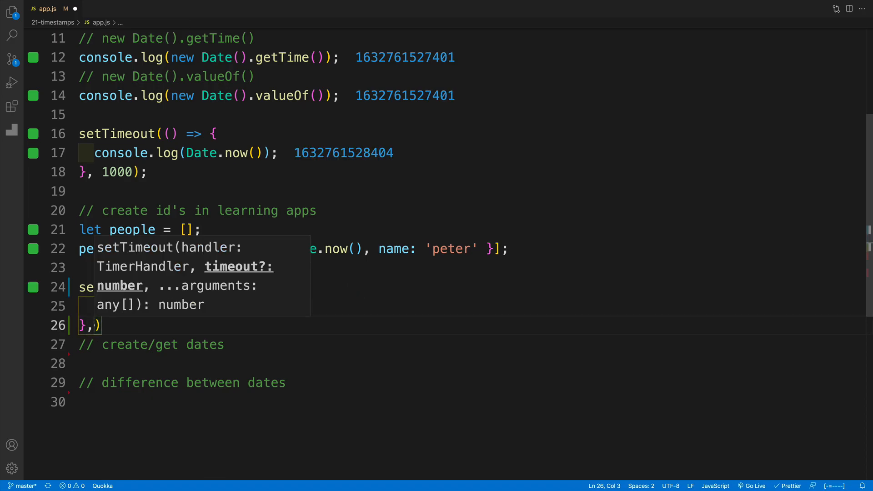
text(1000)
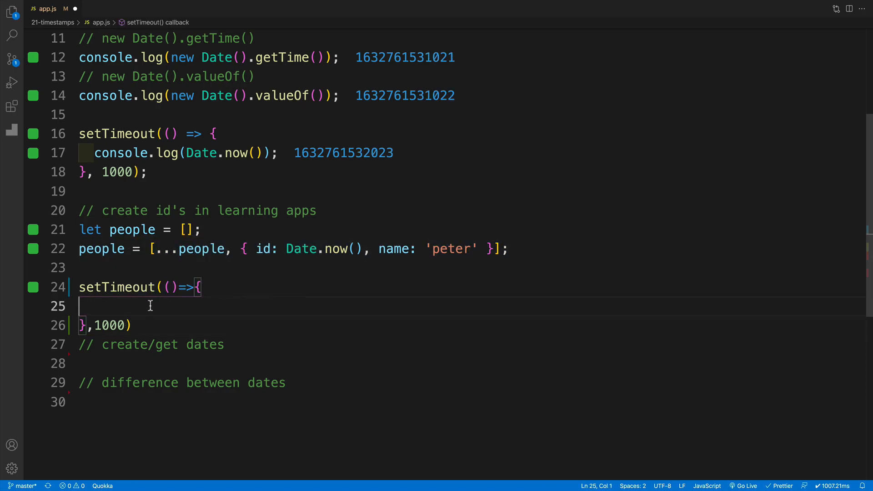
Inside it append a 'john' entry with id Date.now() and console.log the people array.
text(people = [...people, { id: Date.now(), name: 'peter' }];)
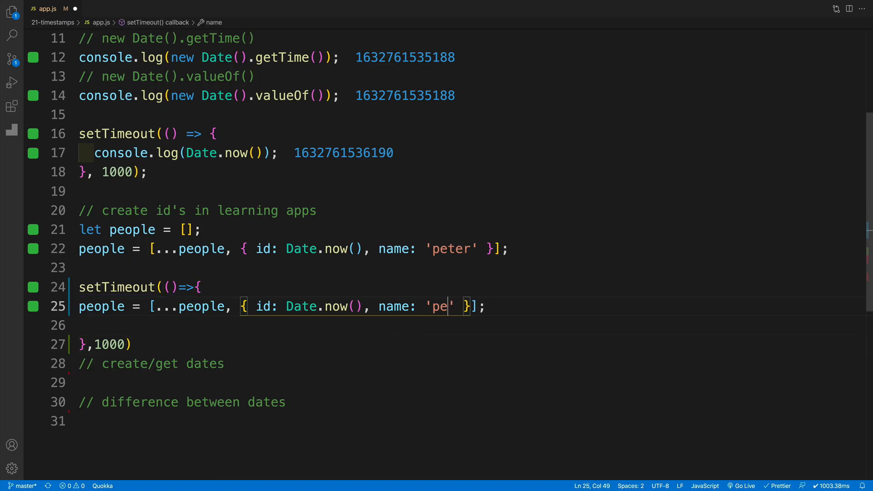
text(john)
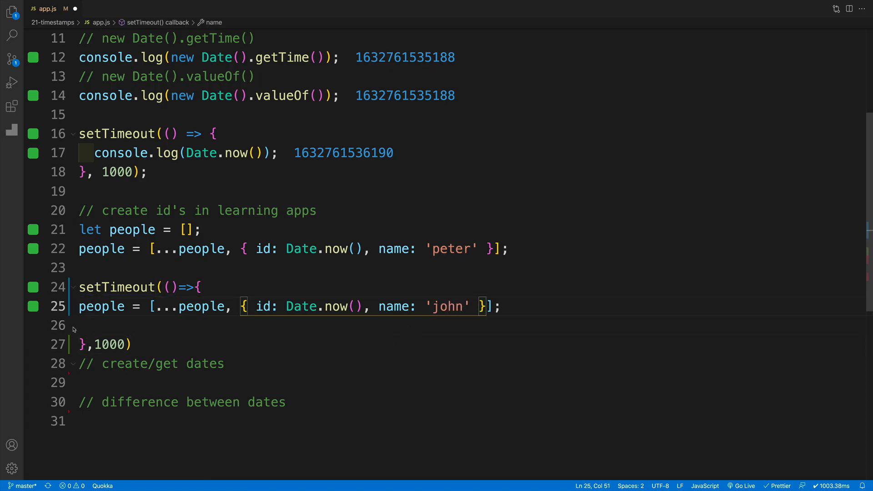
text(console.log();)
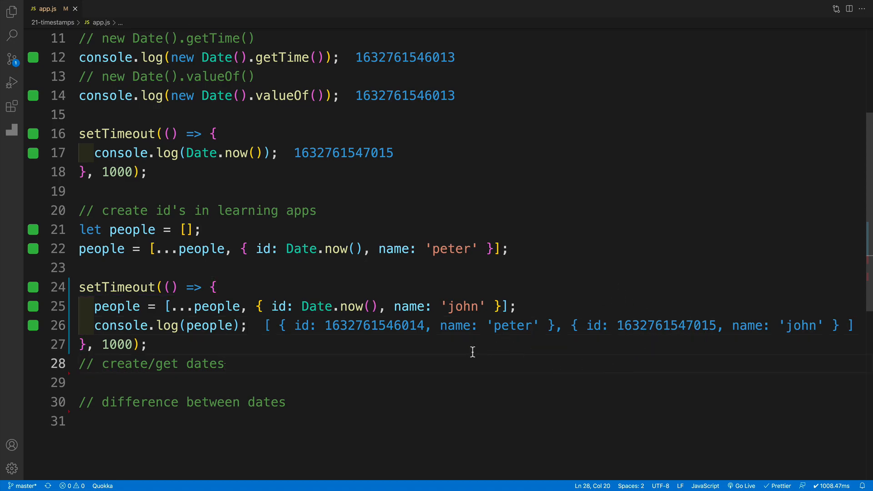
click(149, 345)
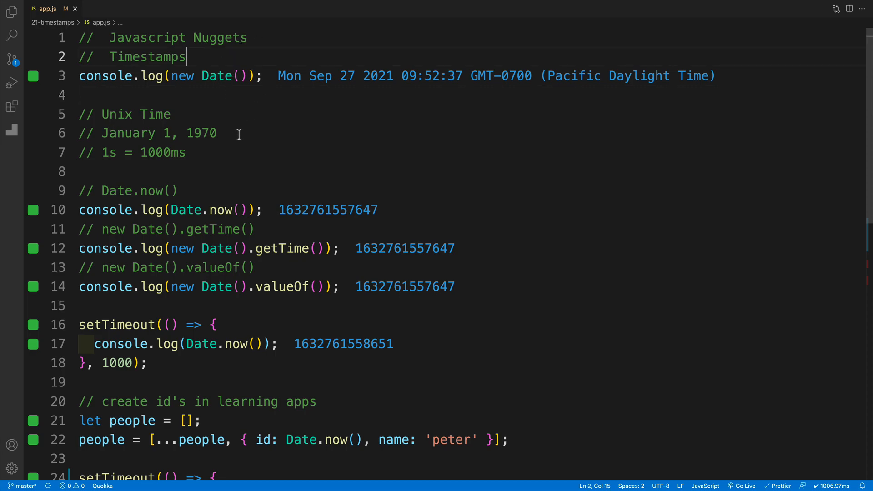
click(241, 77)
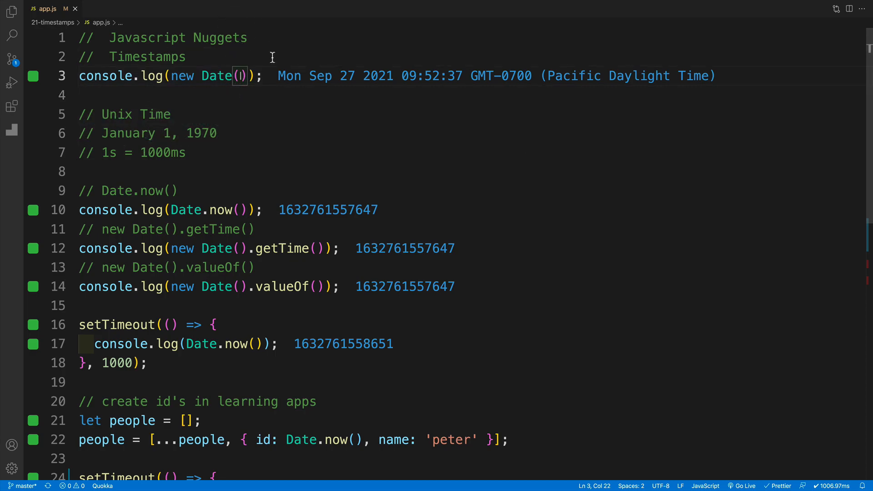
scroll(down, 3)
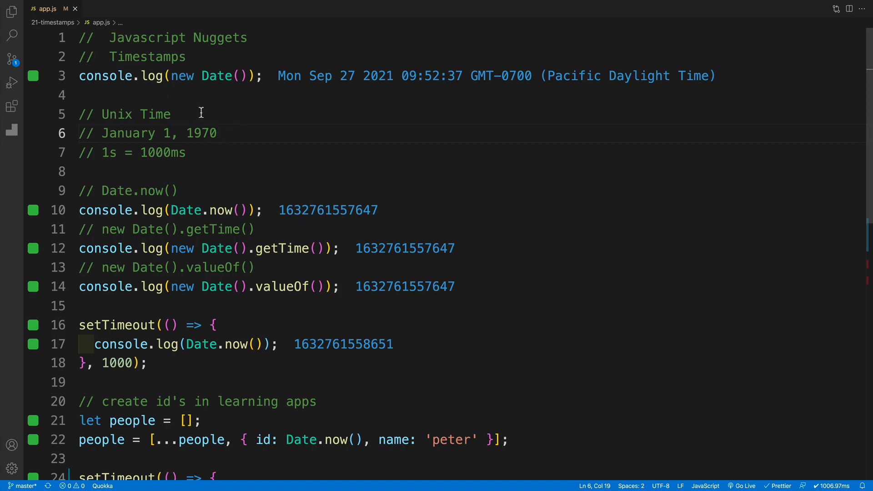
mouse_move(237, 187)
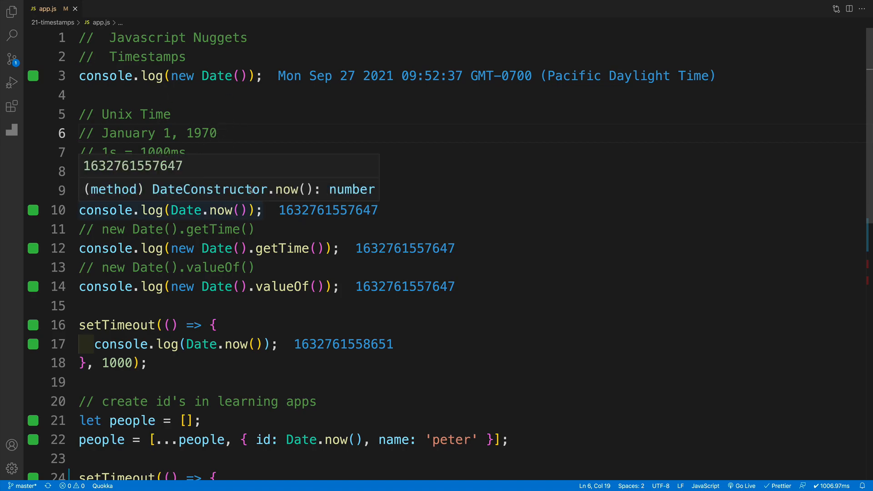
double_click(131, 166)
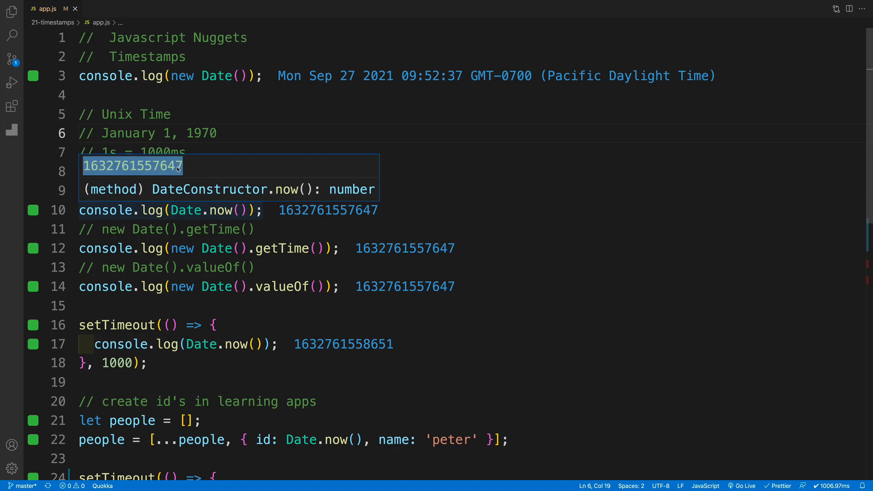
scroll(down, 3)
text(// difference between dates)
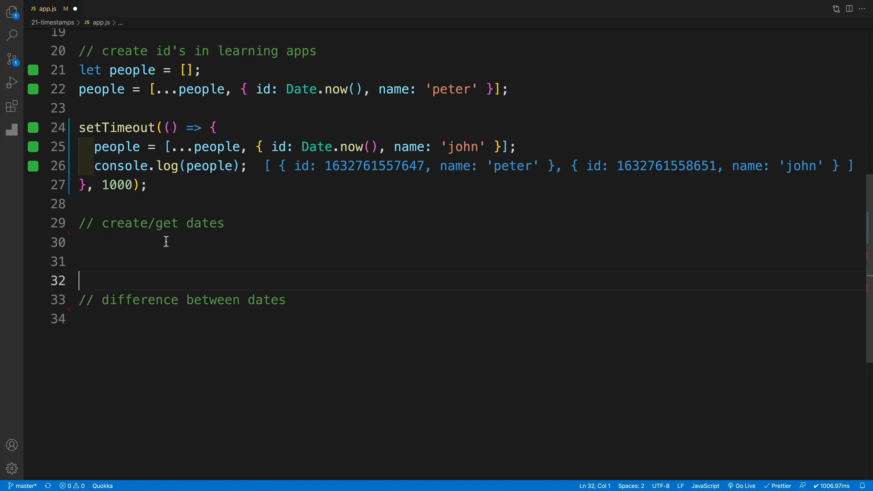
text(j)
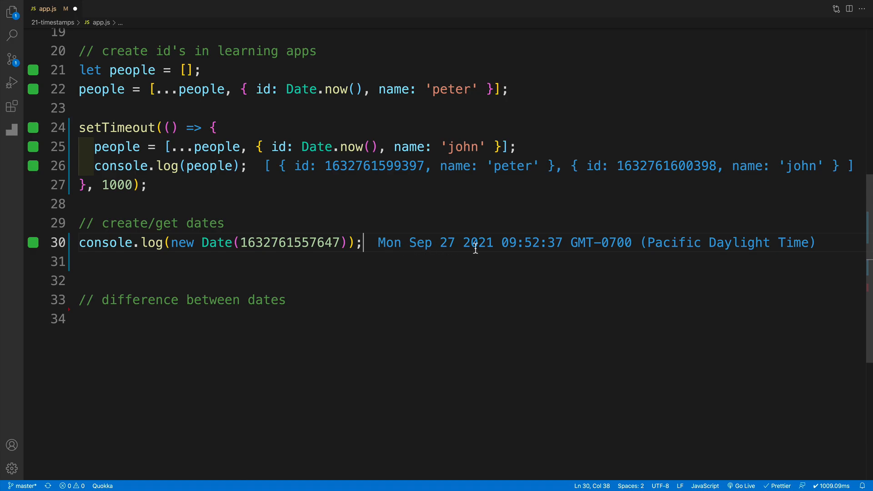
mouse_move(413, 214)
text(9)
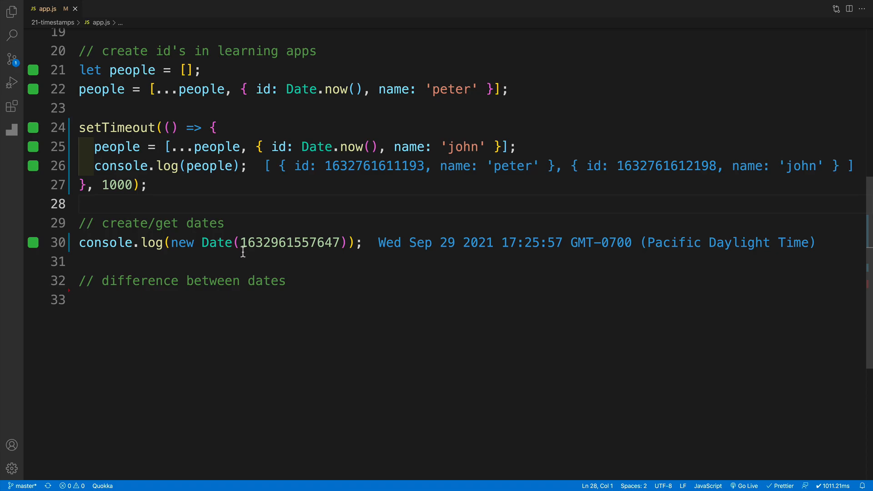
drag(238, 242, 343, 242)
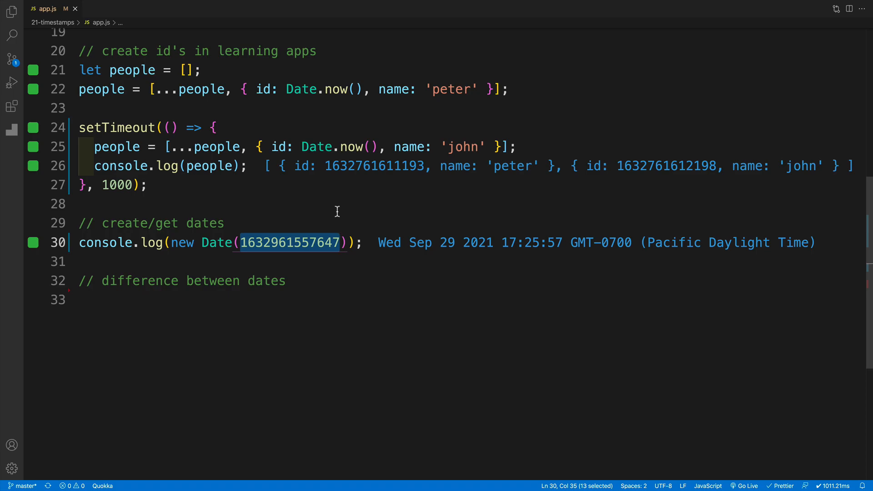
mouse_move(309, 232)
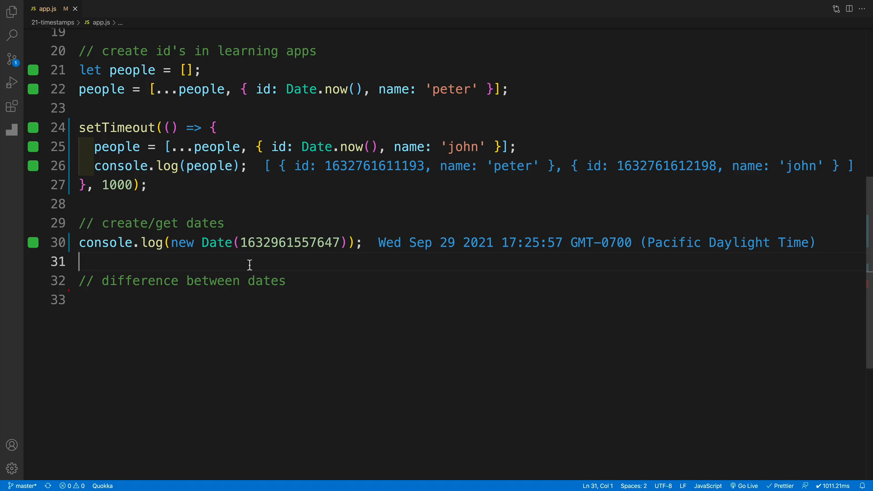
Declare const now = Date.now() and move to a new line.
text(const no)
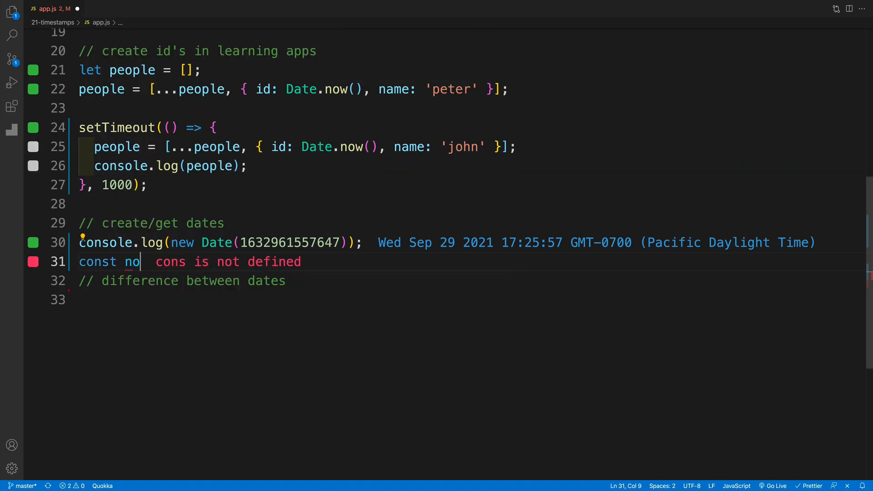
text(w = Date.now)
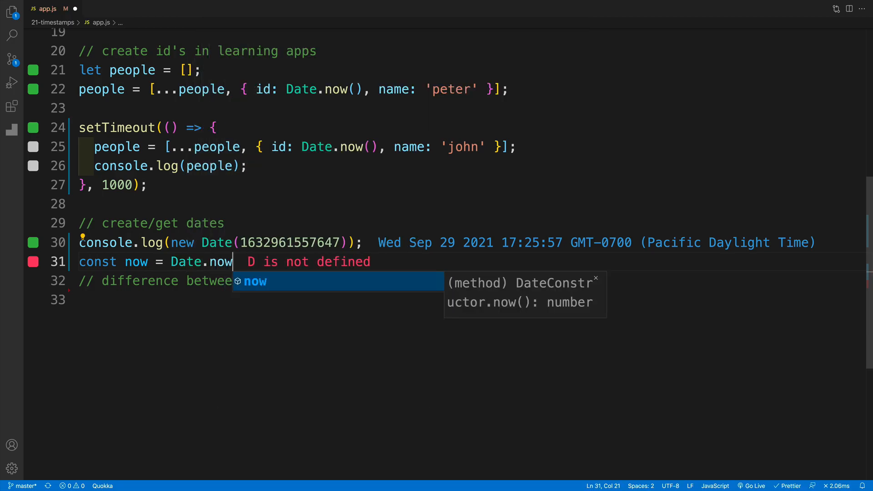
key(Enter)
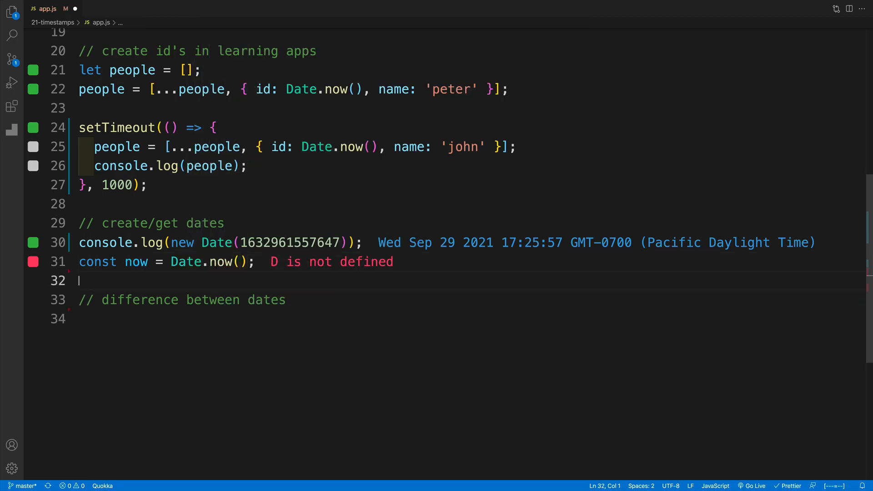
Define const futureDate = new Date(now + 1000 * 60), one minute ahead.
text(const)
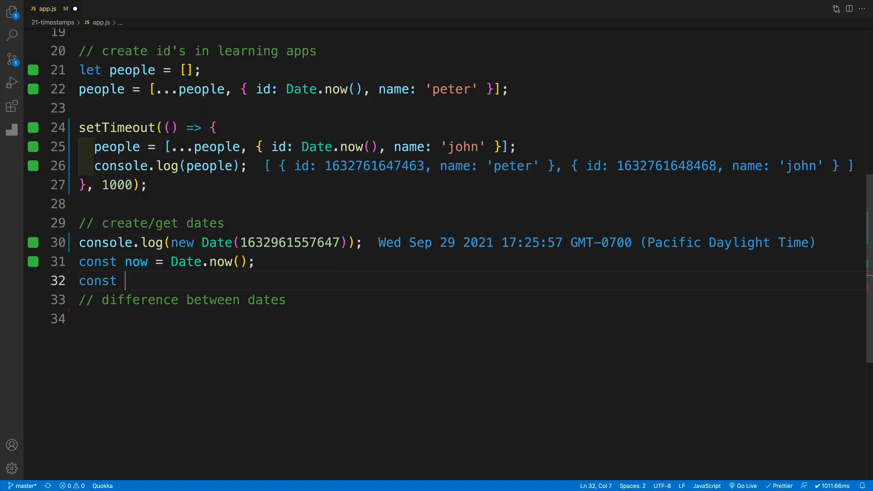
text(fu)
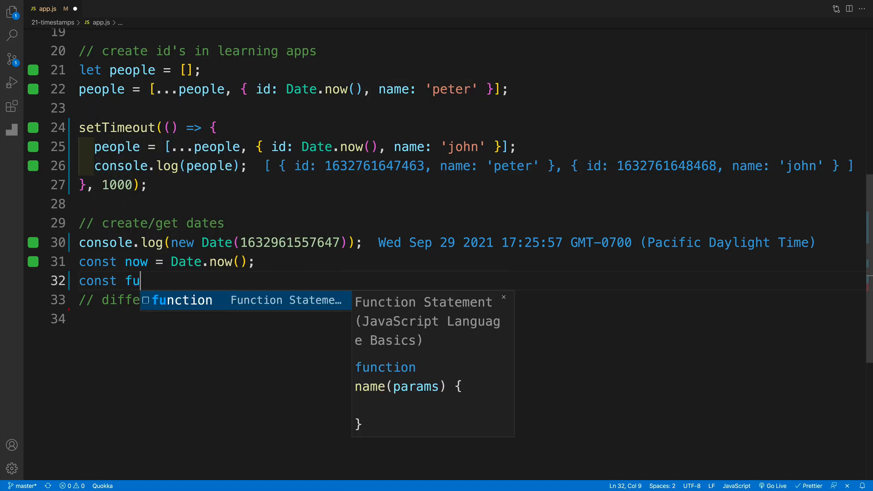
text(tureD)
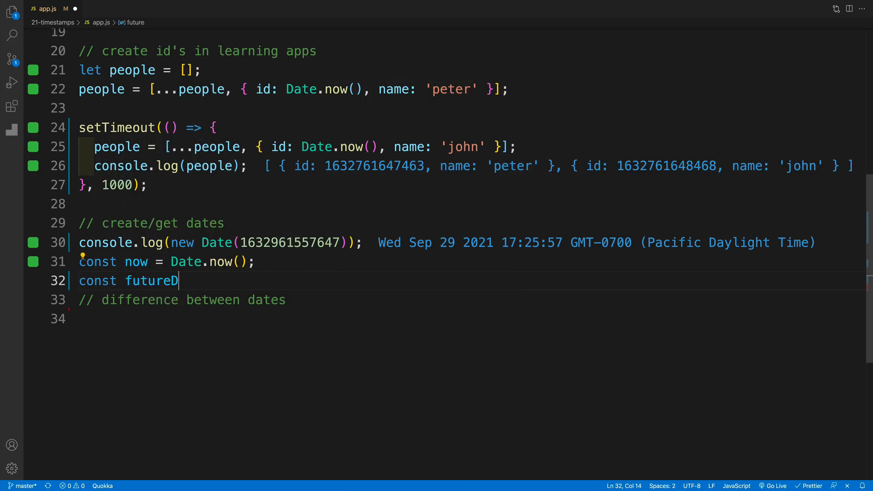
text(ate =)
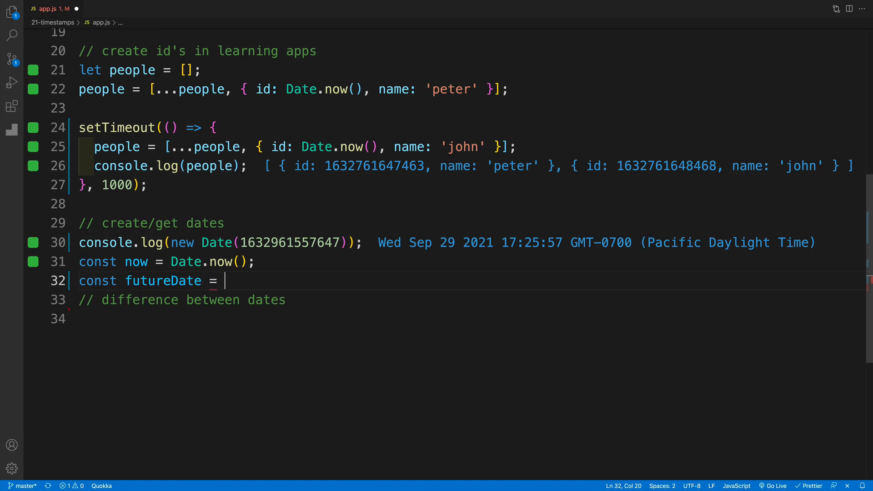
text(new Date())
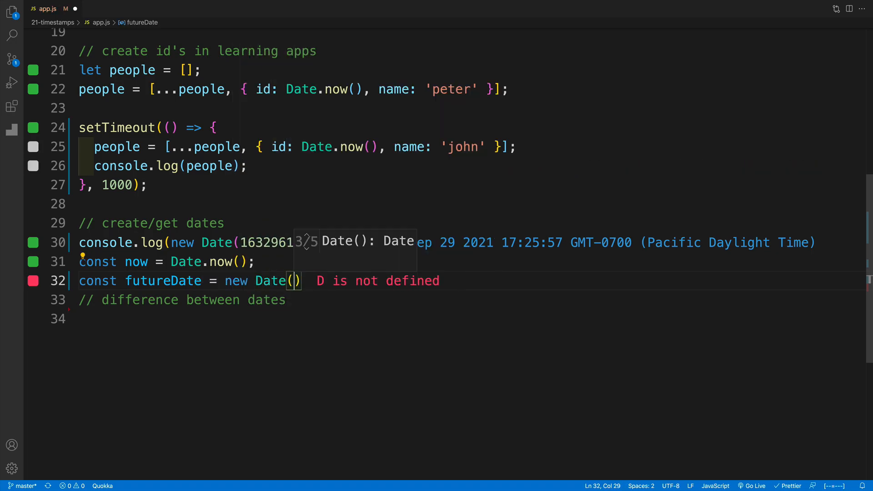
text(noq)
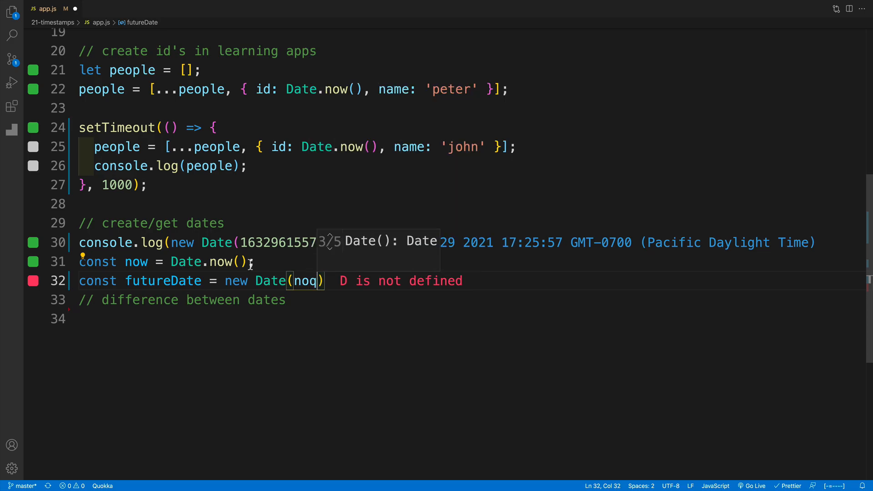
key(Backspace)
text(w)
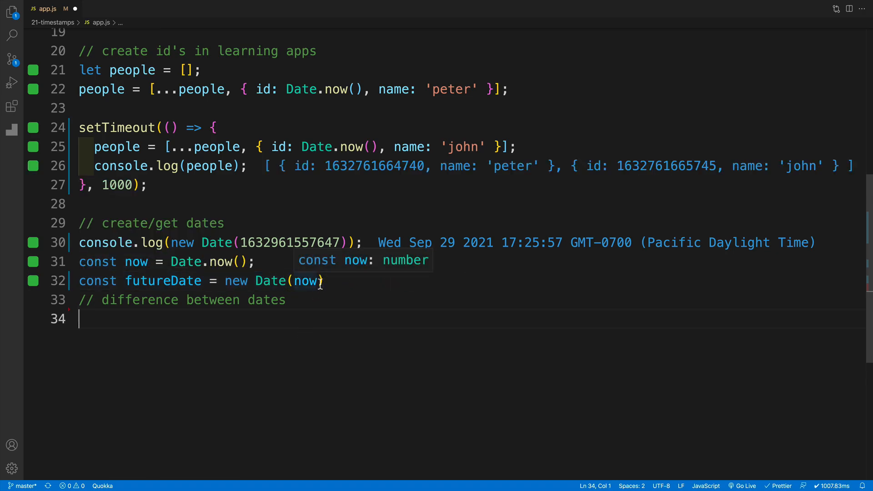
text(+)
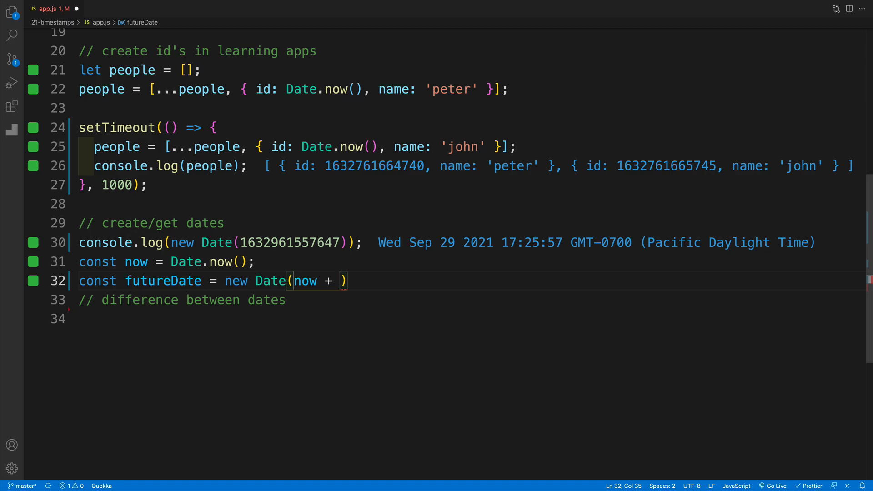
text(1000)
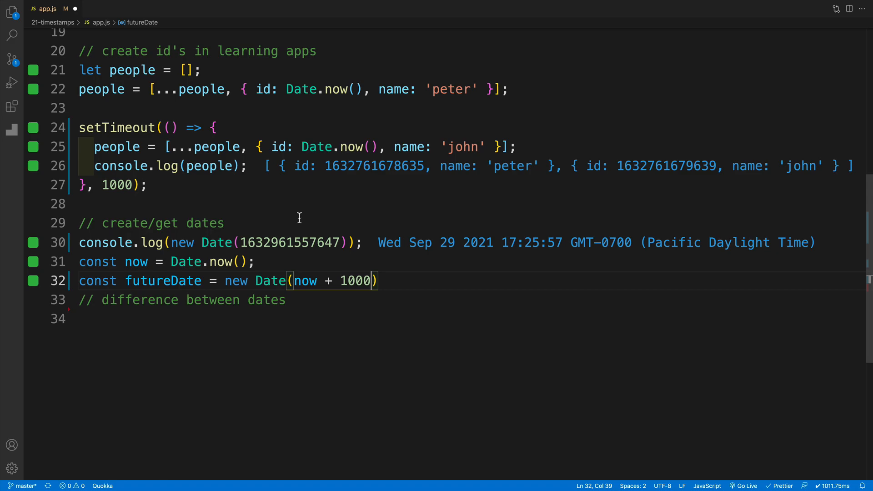
text(*60)
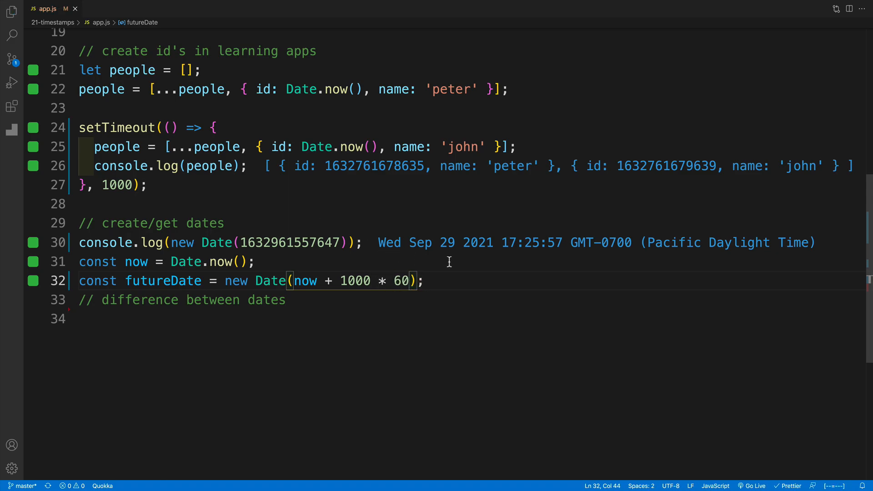
key(Enter)
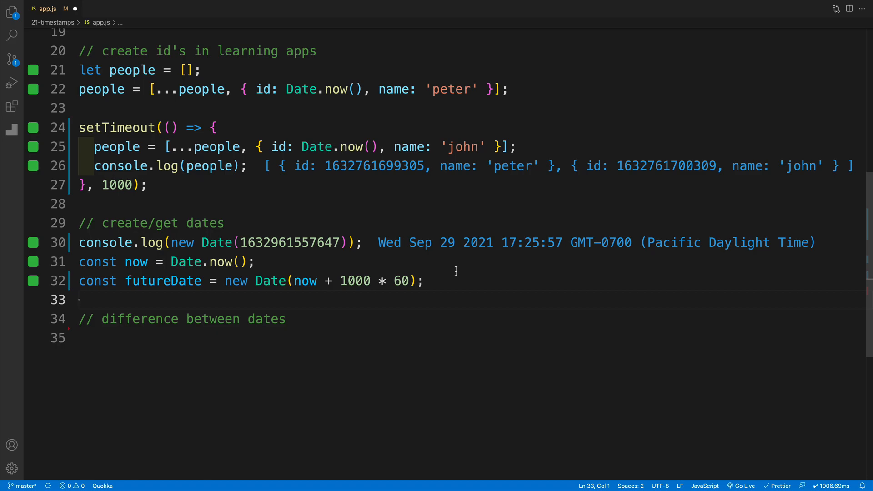
Log futureDate and the current new Date() for comparison.
text(console.log();)
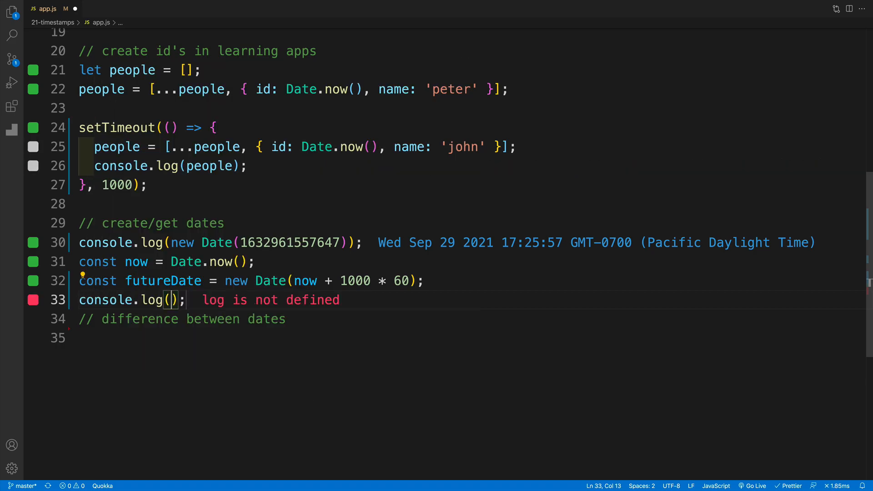
text(futureDate)
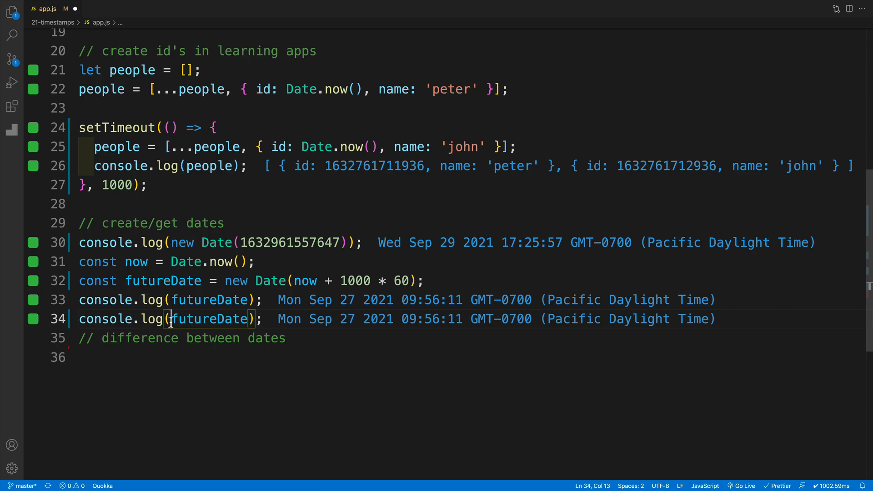
text(new)
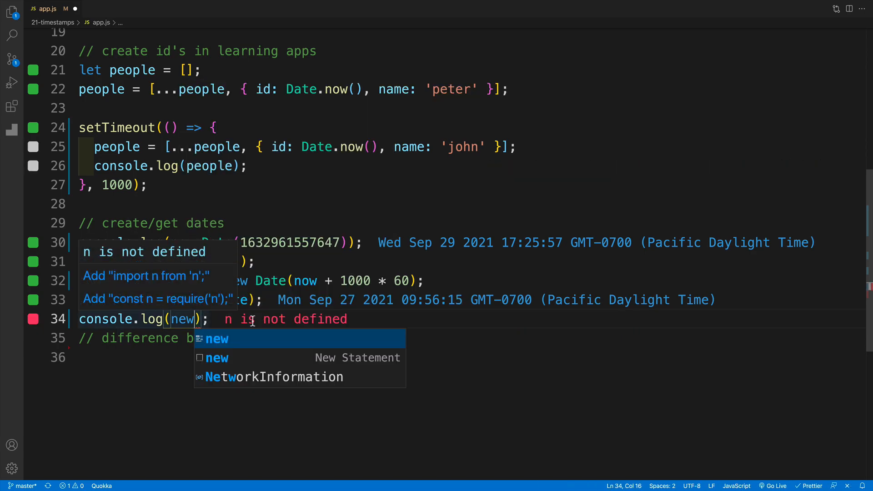
text(Date())
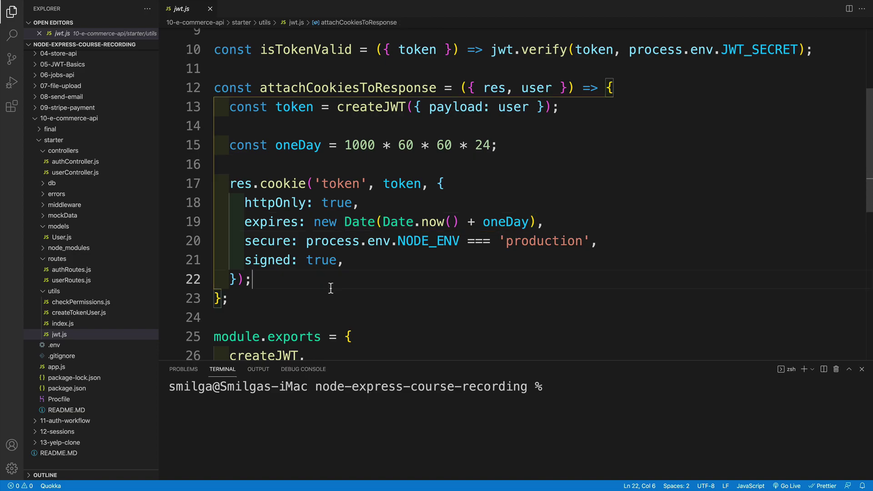
Review the oneDay constant and the cookie expires calculation in jwt.js.
double_click(273, 222)
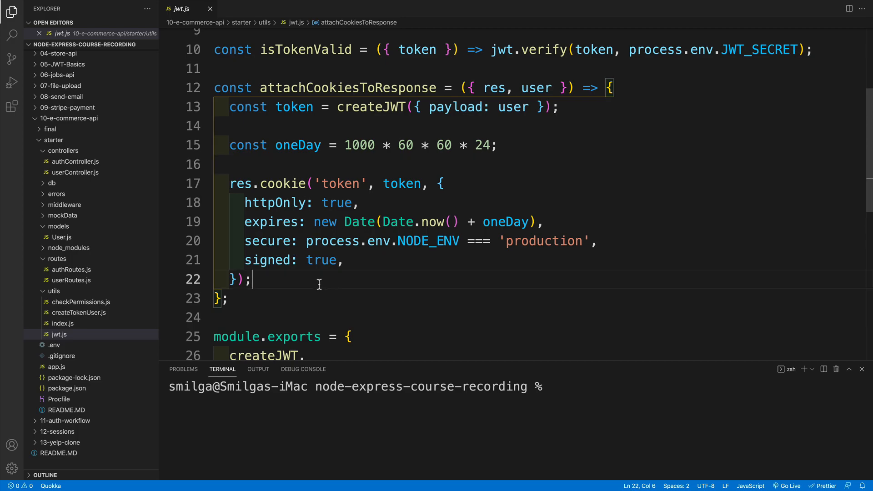
mouse_move(343, 241)
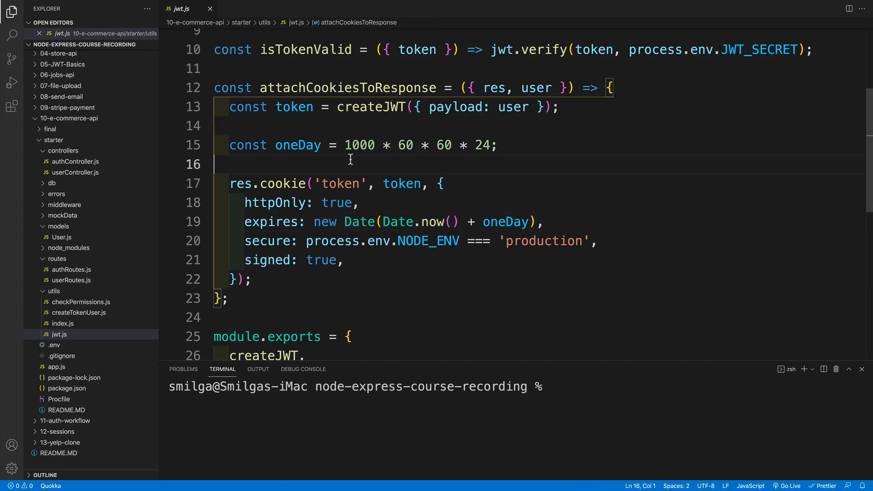
drag(345, 145, 489, 145)
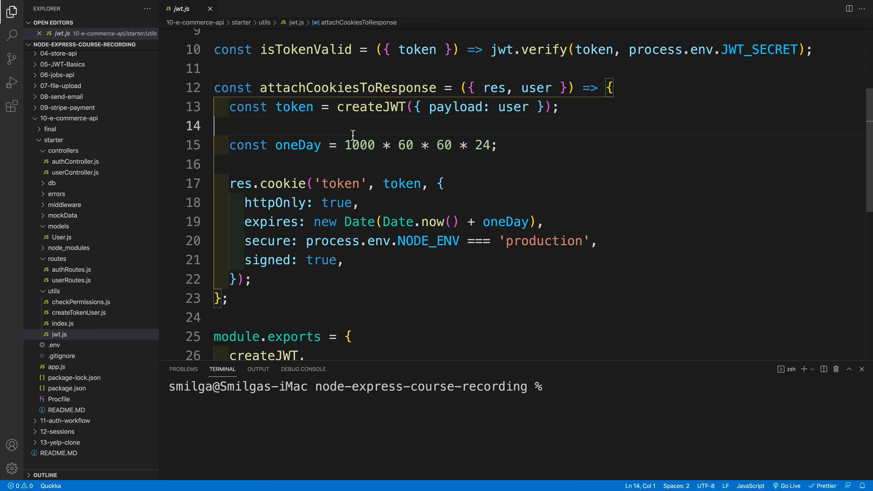
click(439, 184)
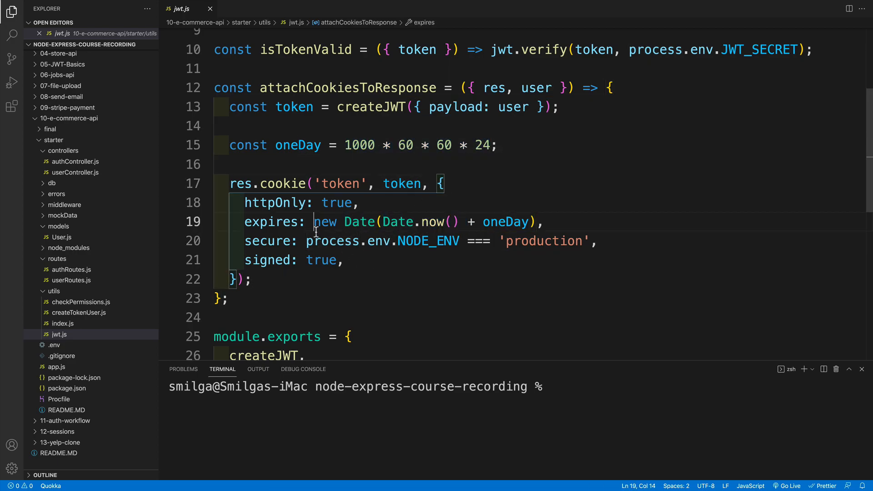
drag(314, 222, 537, 222)
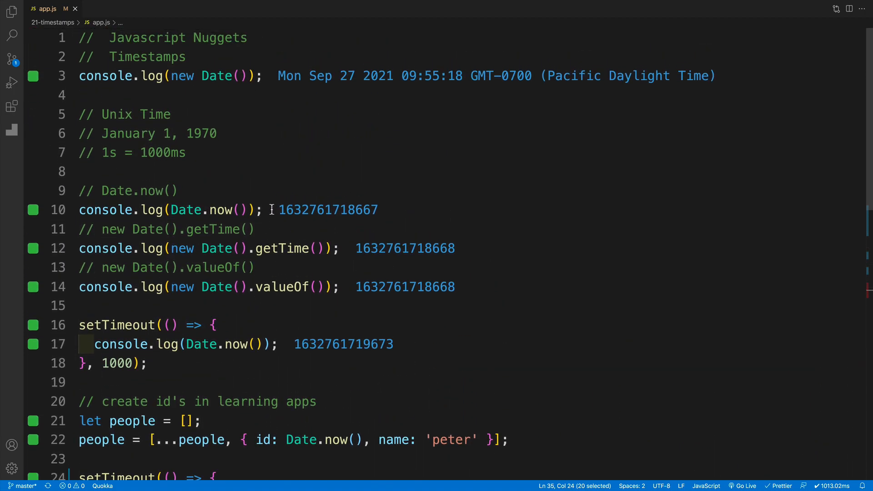
mouse_move(282, 166)
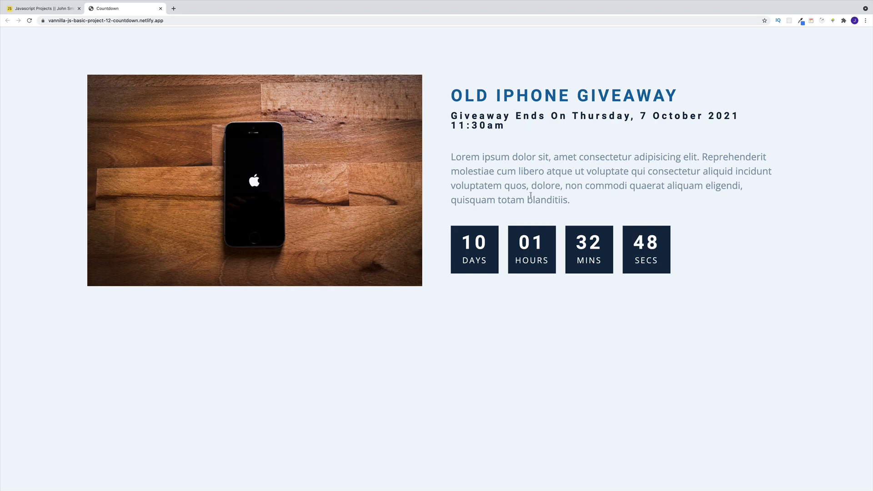
mouse_move(490, 205)
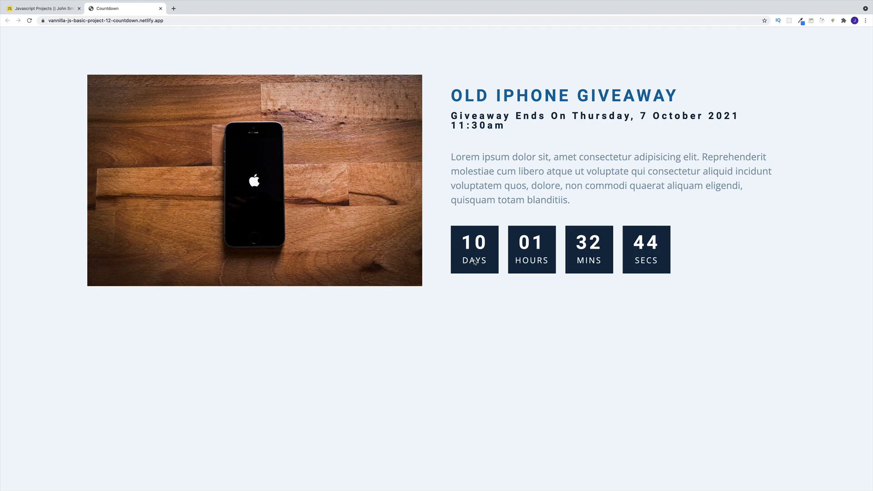
mouse_move(562, 207)
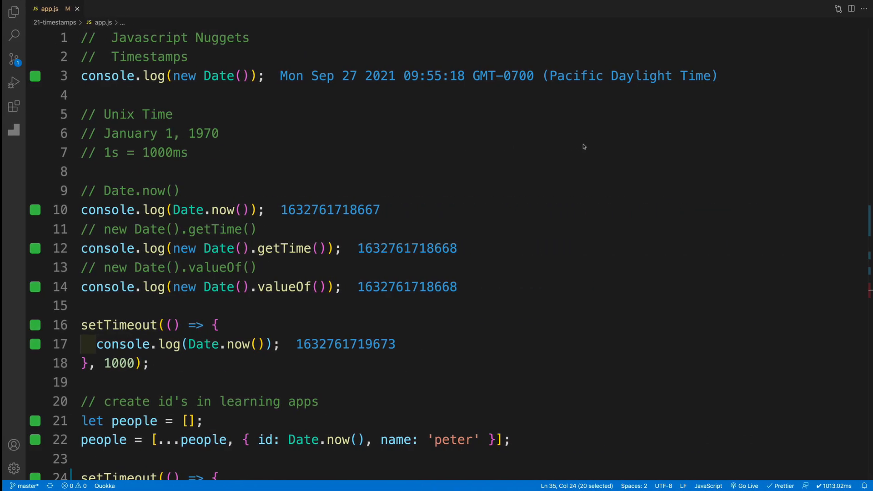
Declare const firstDate = new Date() under the difference between dates comment.
scroll(down, 3)
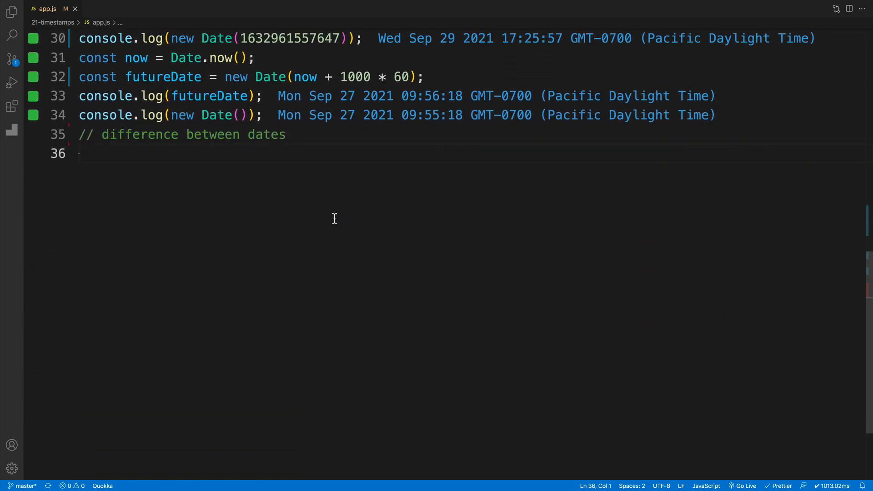
text(const first)
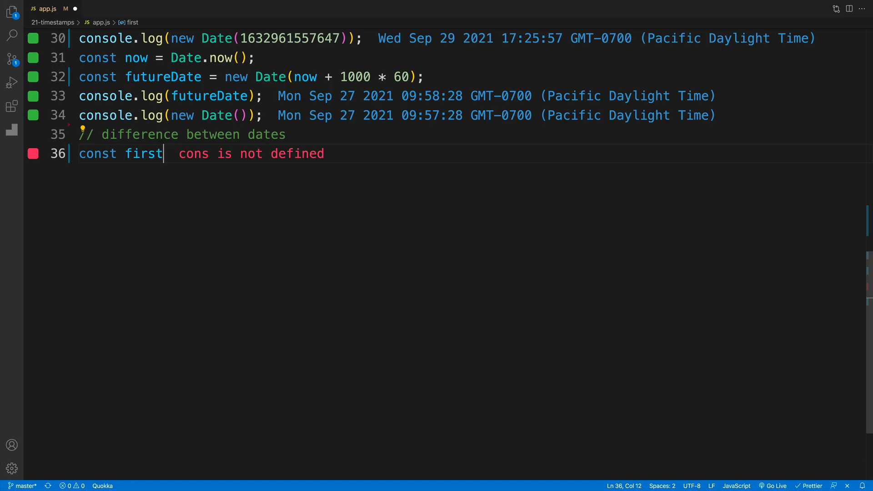
text(Date = new)
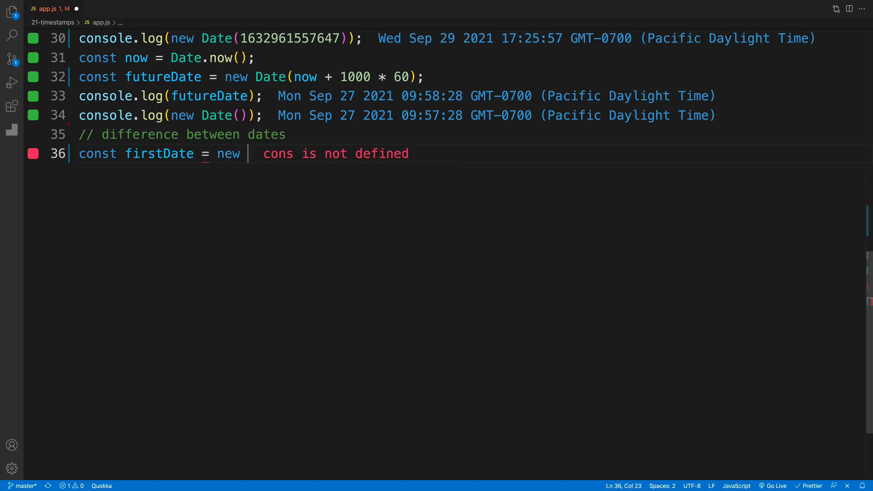
text(Date();)
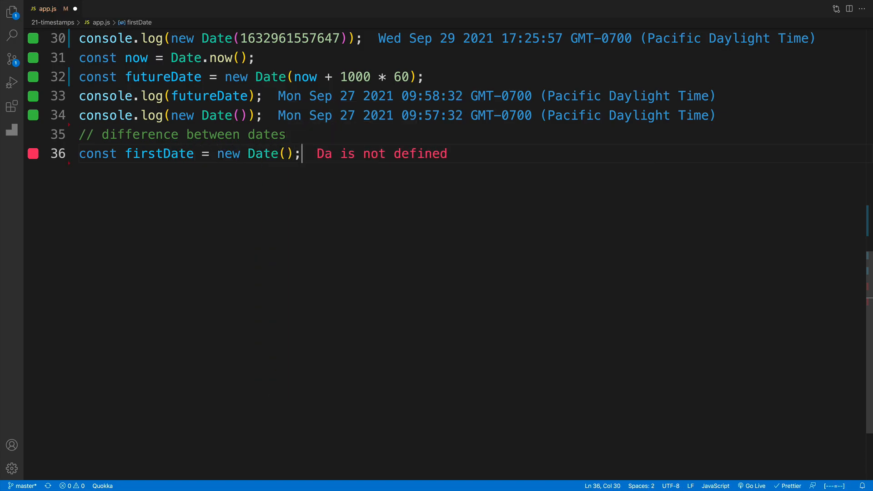
key(Enter)
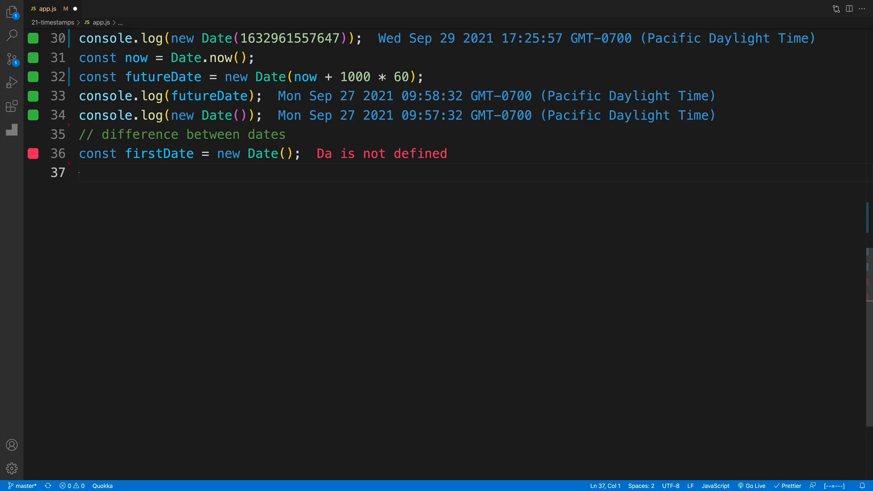
Start declaring const secondDate = new Date on the next line.
text(const)
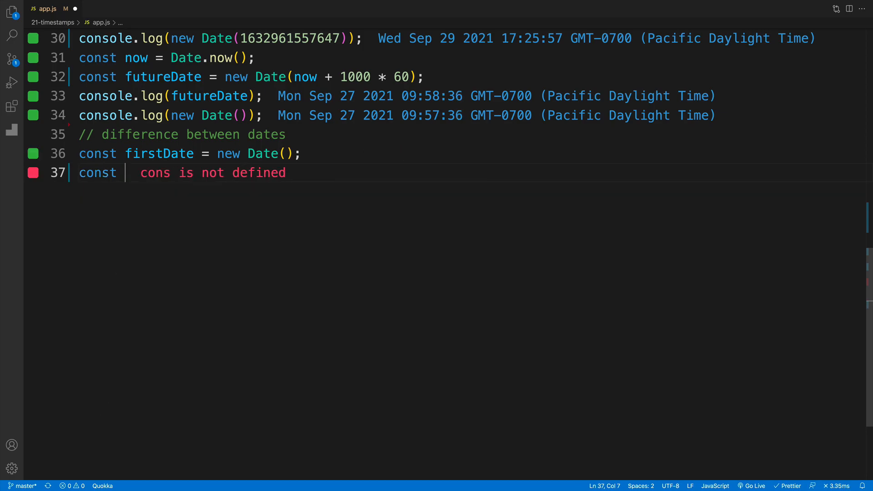
text(secondD)
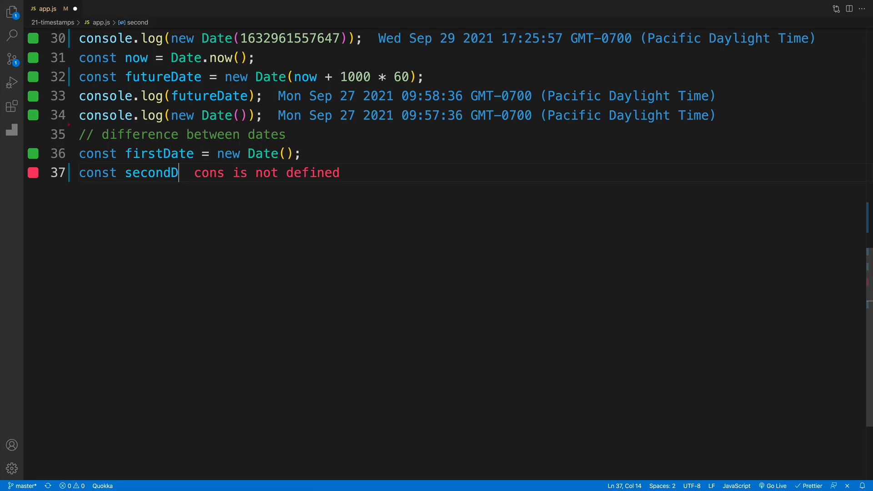
text(ate = new Dat)
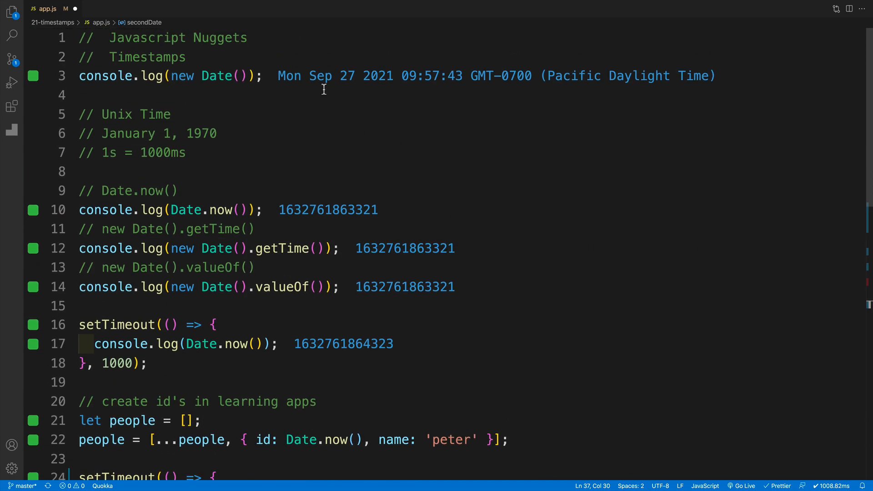
Pass 2021, 8, 28 into secondDate's new Date() and move to a new line.
scroll(down, 3)
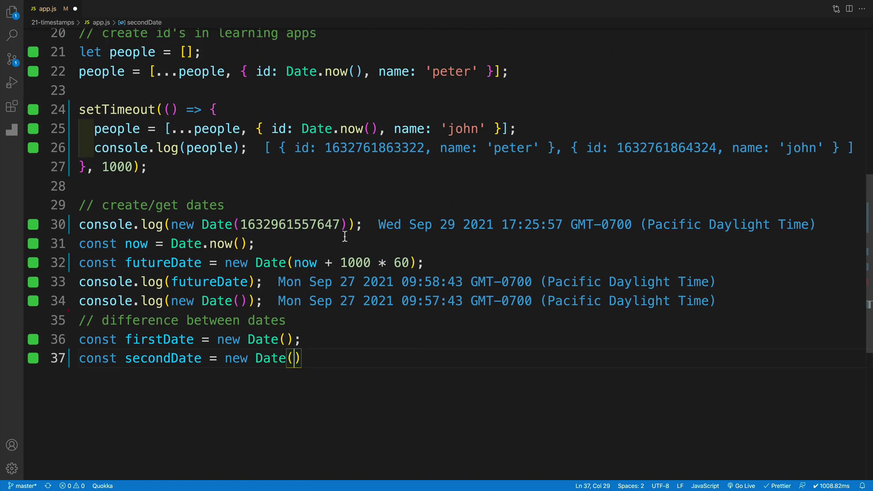
text(2)
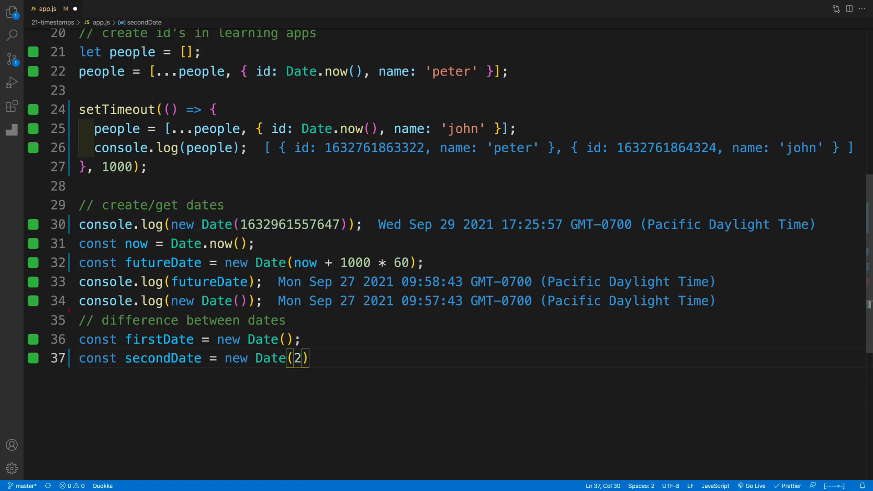
text(021)
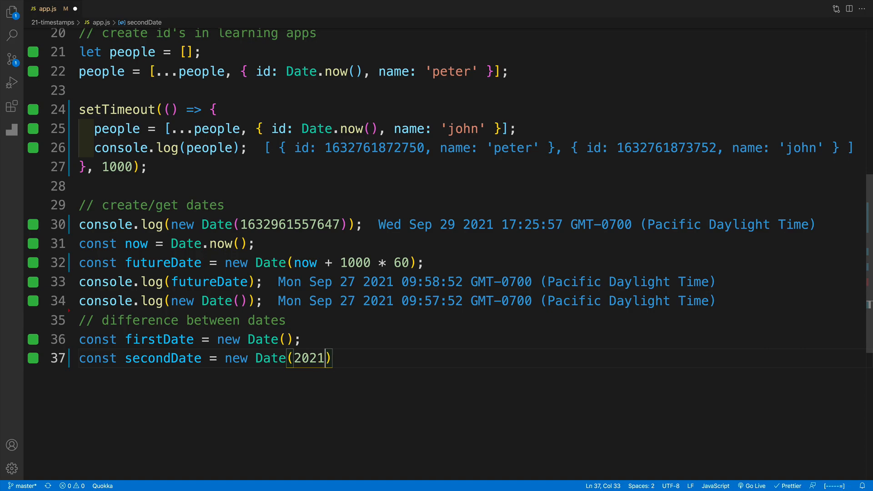
text(, 8)
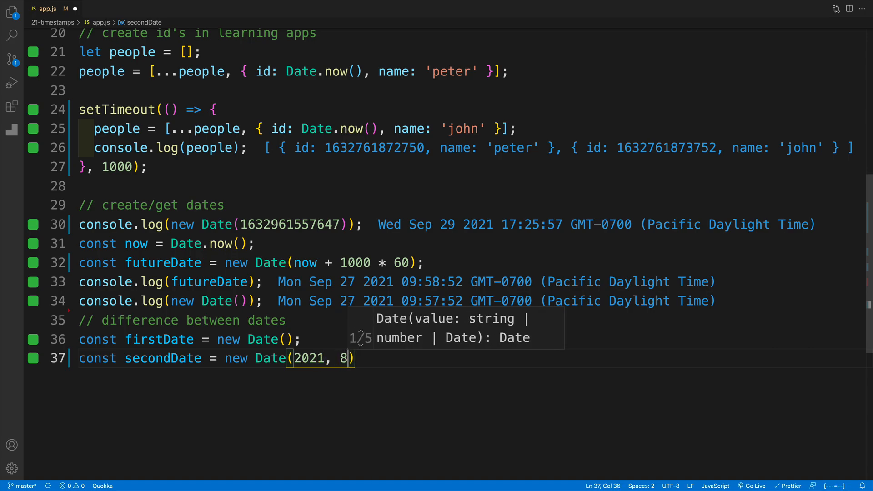
text(,)
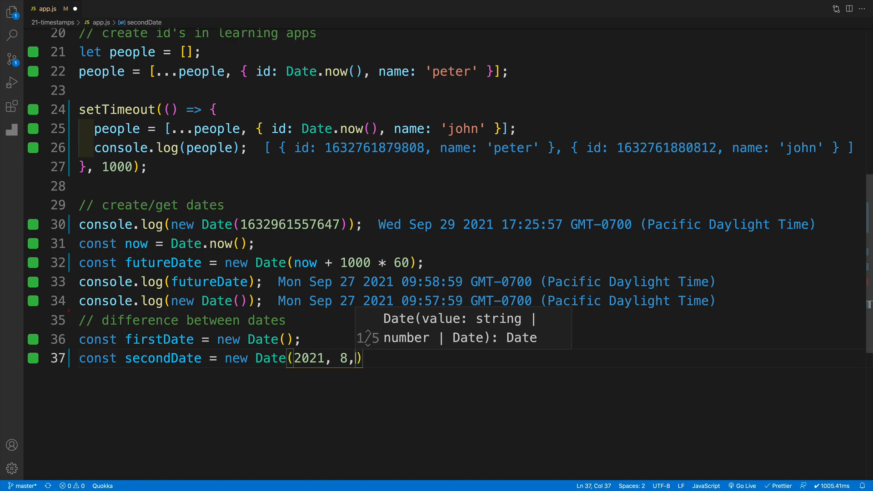
mouse_move(326, 360)
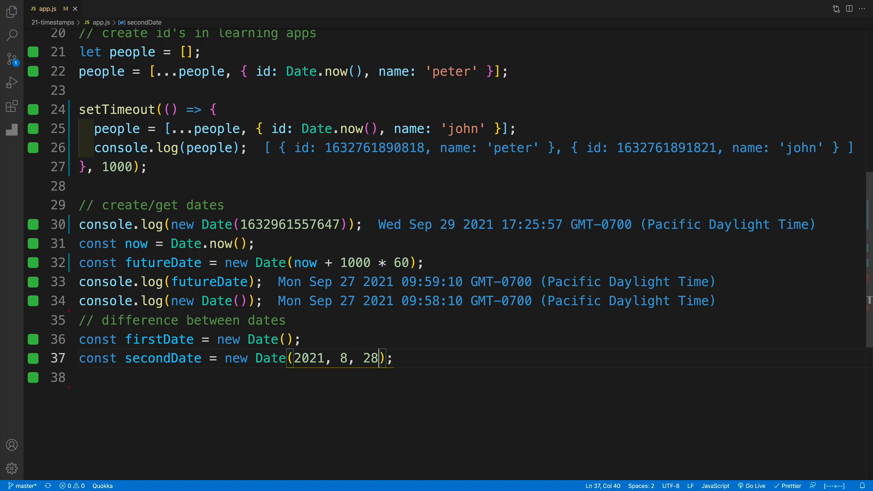
key(Enter)
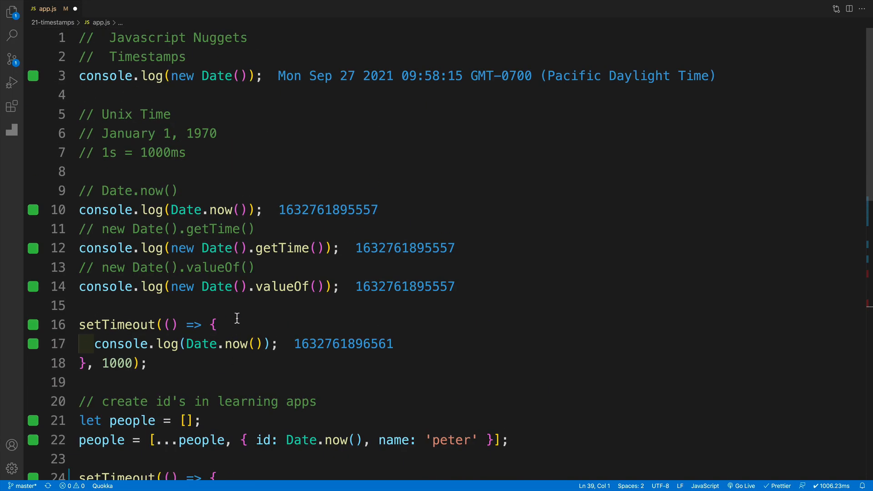
drag(172, 210, 244, 210)
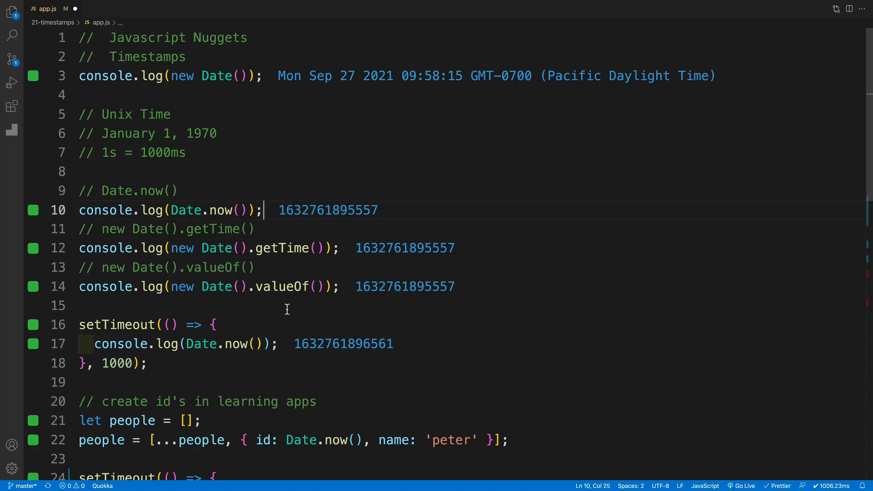
mouse_move(258, 249)
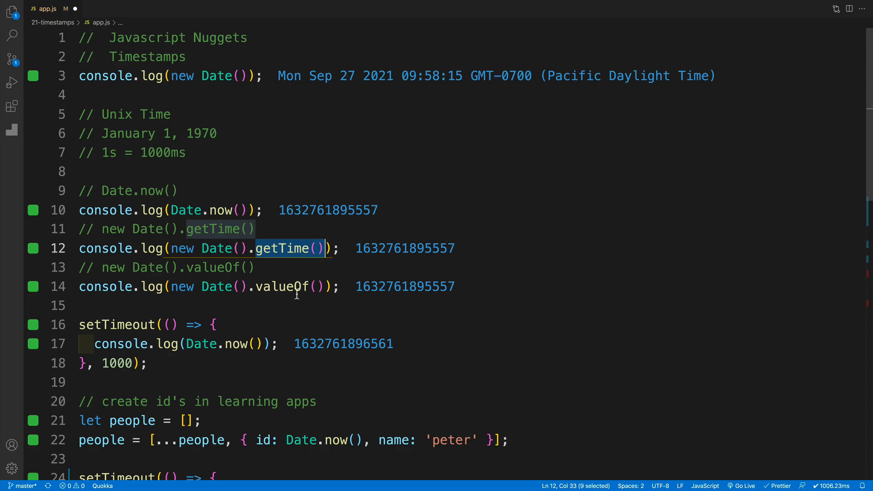
scroll(down, 3)
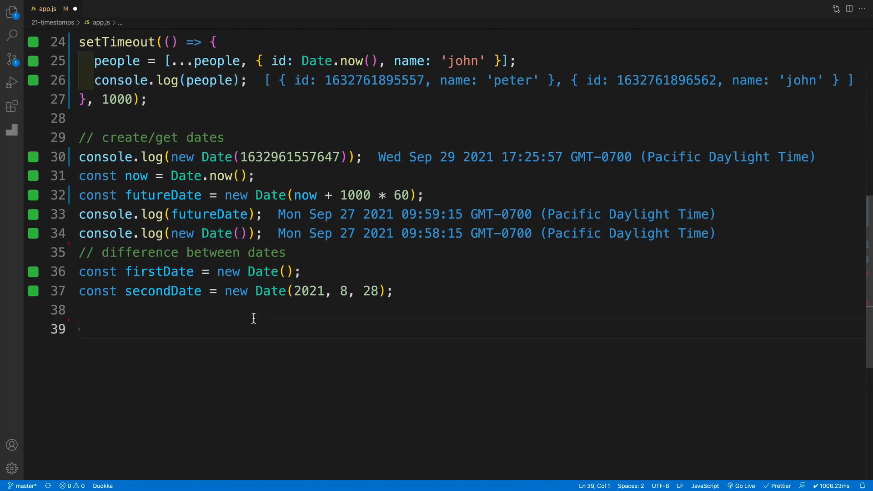
Store firstDate.getTime() and secondDate.getTime() in firstValue and secondValue and log both.
text(const)
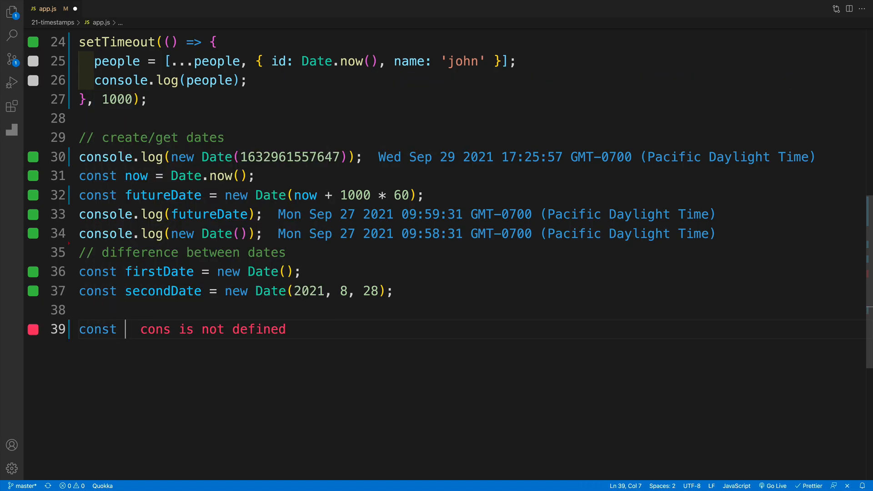
text(firstValue)
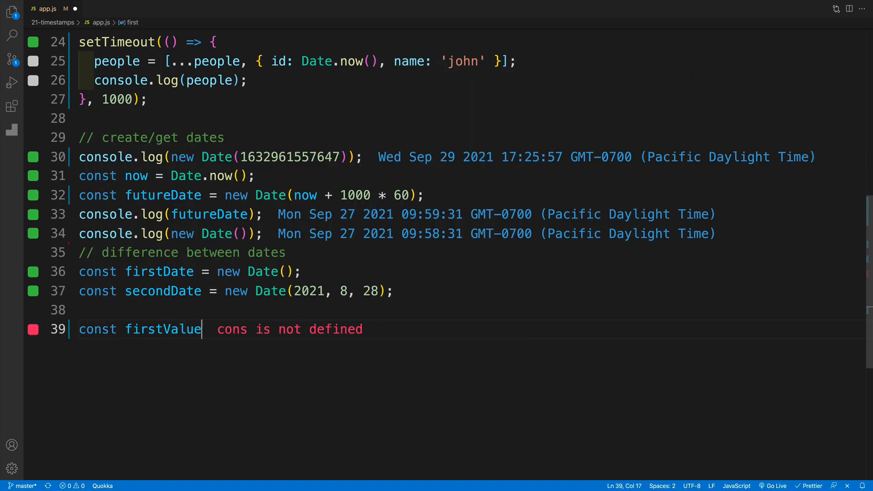
text(= firstDate.getTime();)
text(console.log(fir);)
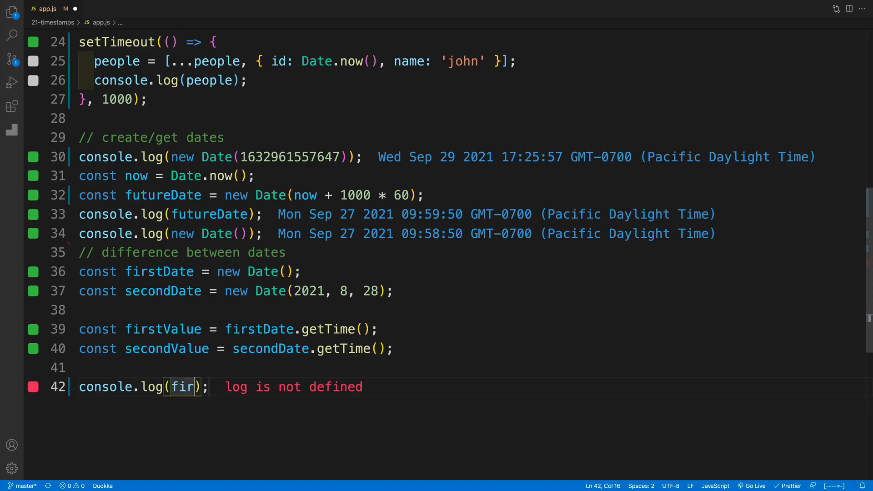
text(stValue)
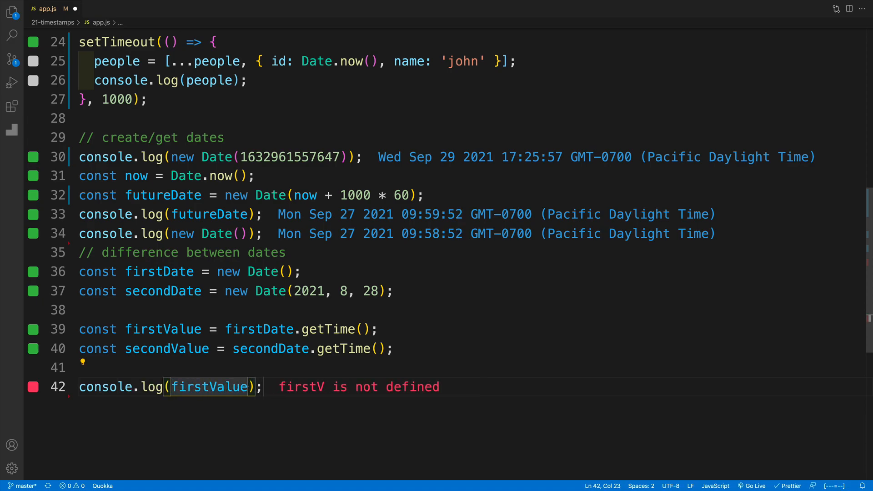
text(console.log(fiValue);)
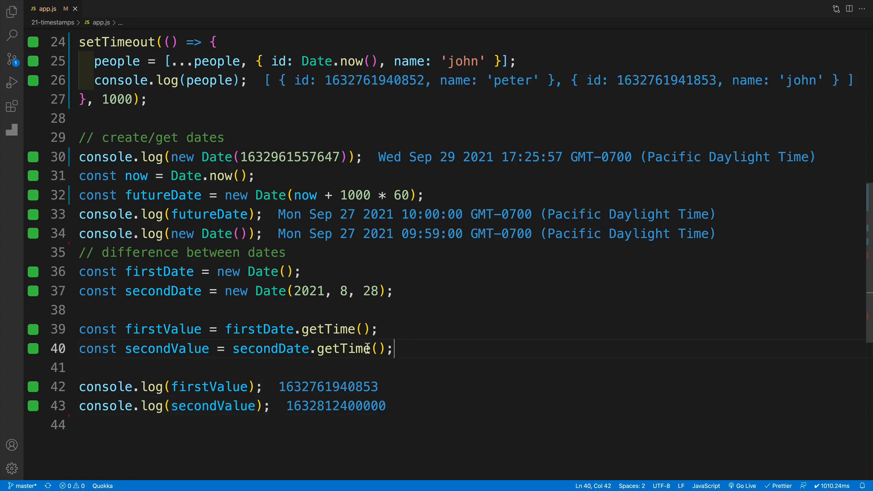
drag(232, 291, 386, 291)
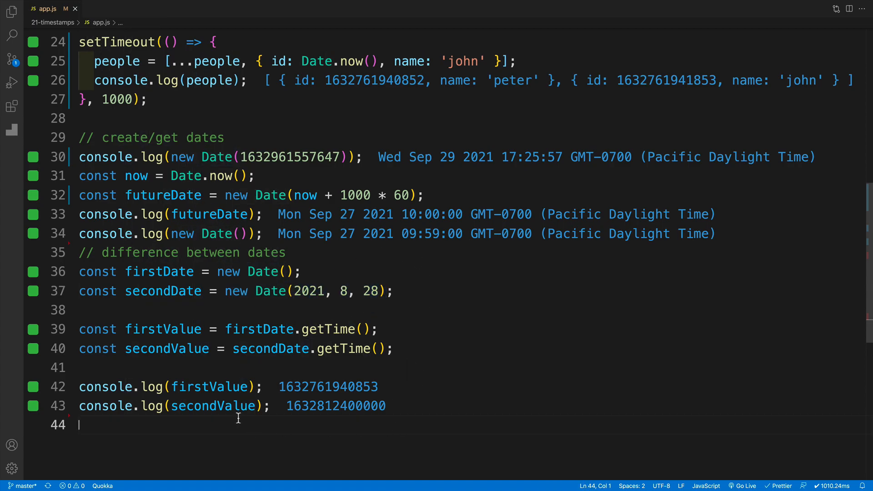
mouse_move(209, 423)
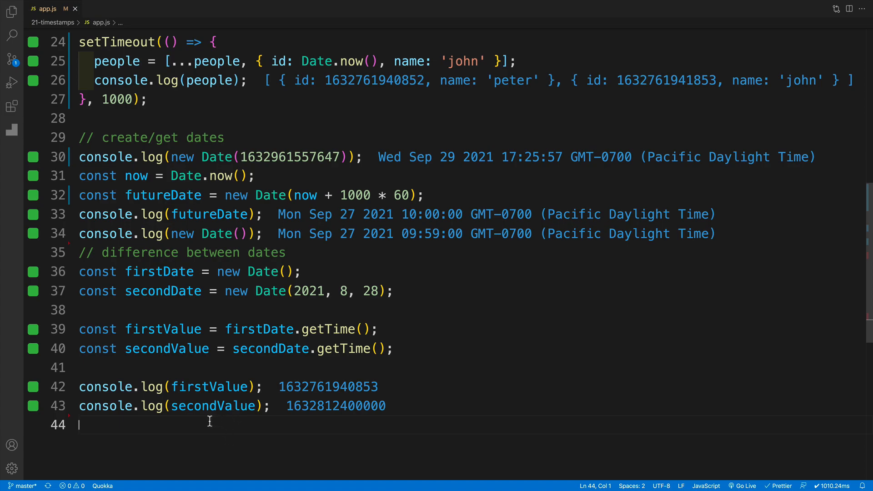
mouse_move(242, 437)
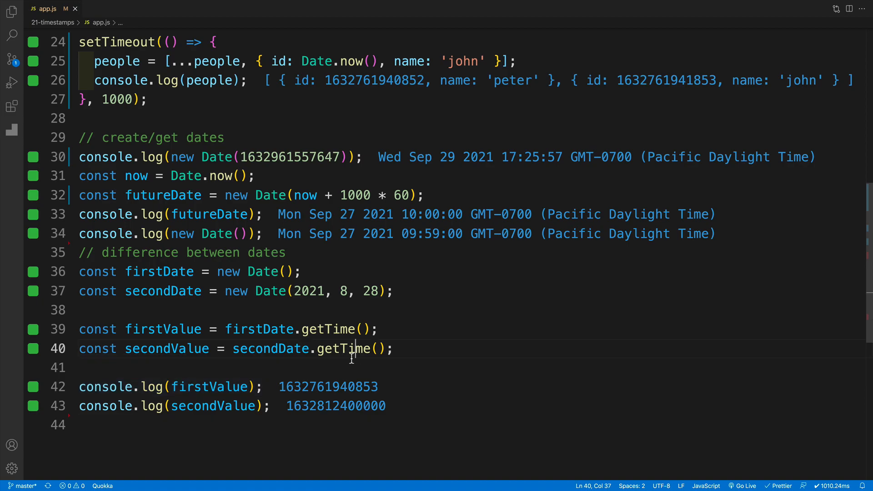
click(81, 310)
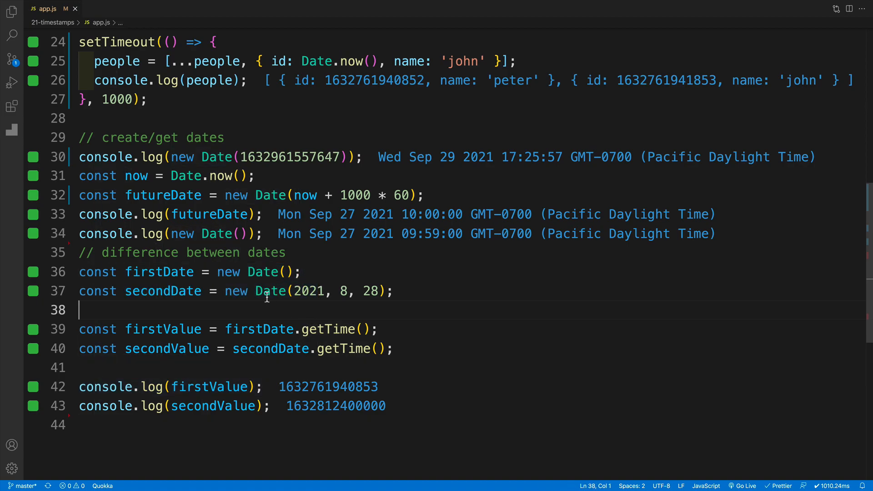
click(404, 291)
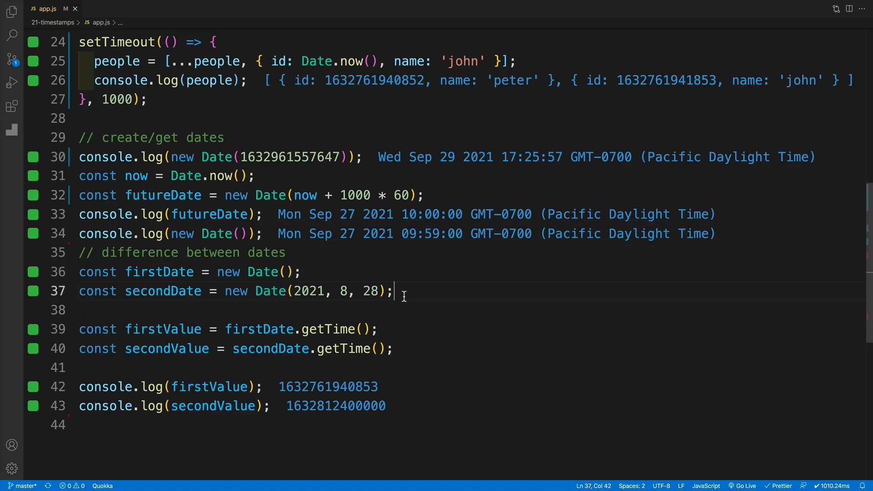
mouse_move(315, 423)
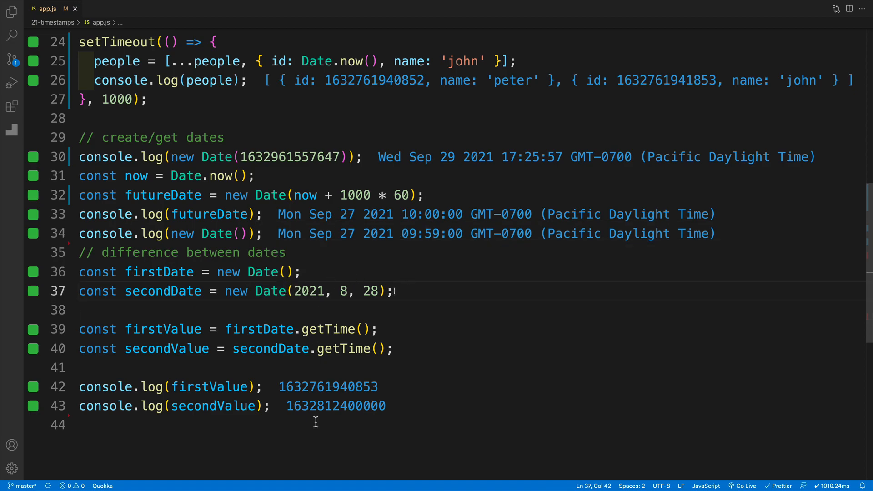
Write const timeDifference = secondValue - firstValue and log it, Quokka showing 50395493 ms.
click(80, 424)
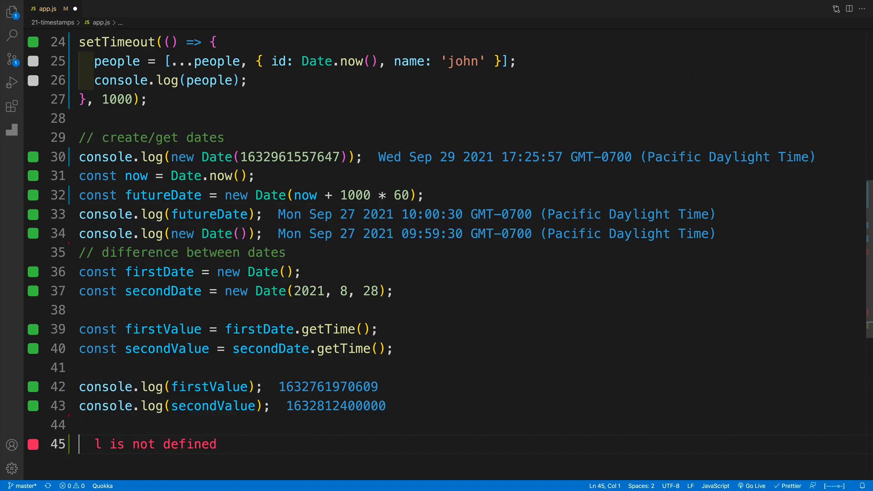
text(cosnt timeD)
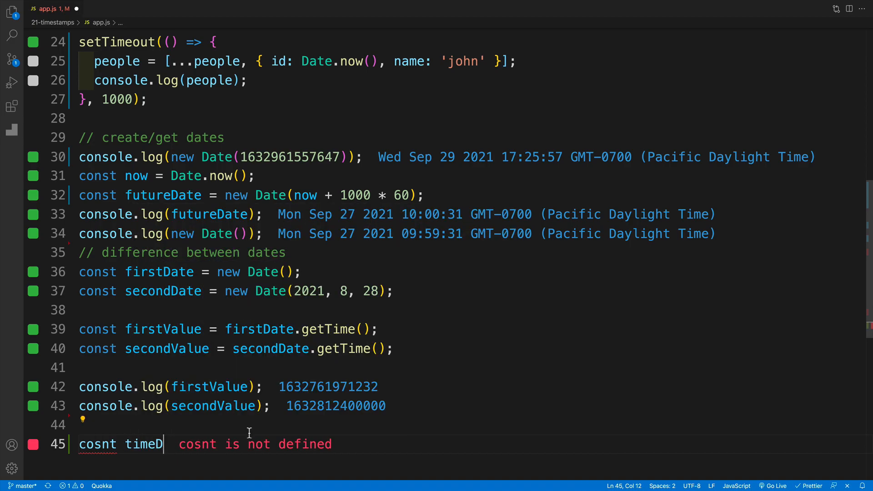
text(i)
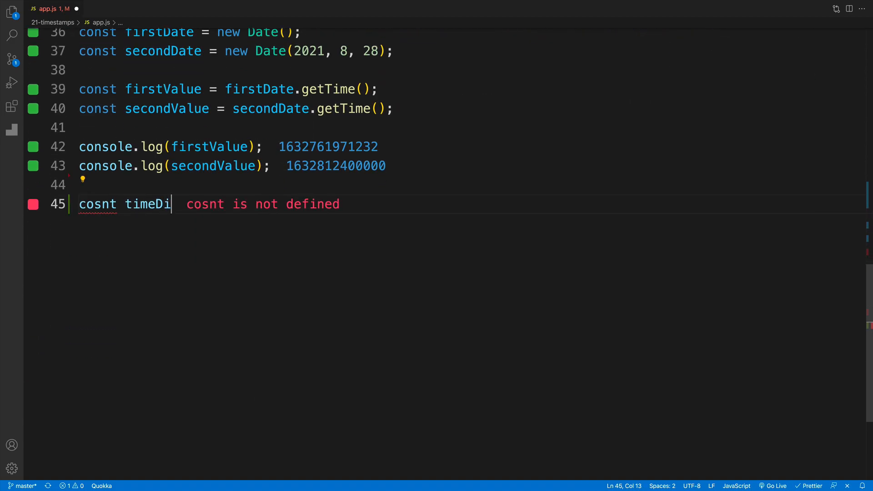
text(fferenc)
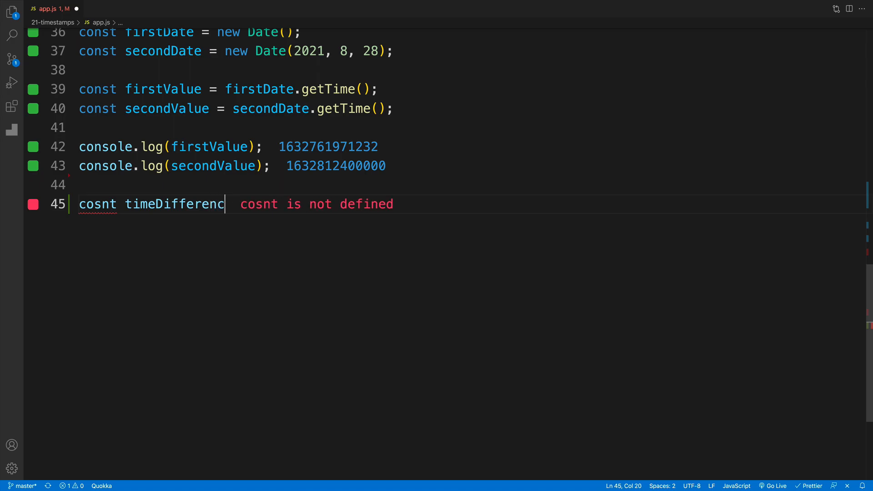
text(e = second)
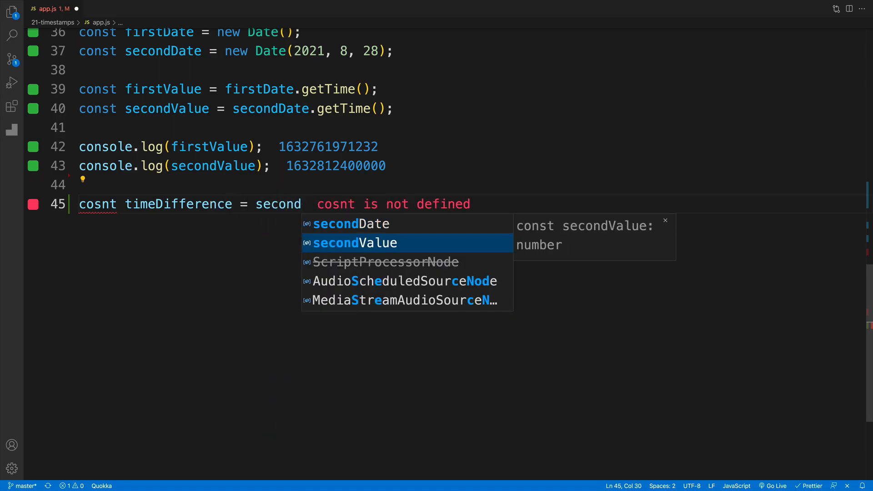
key(Tab)
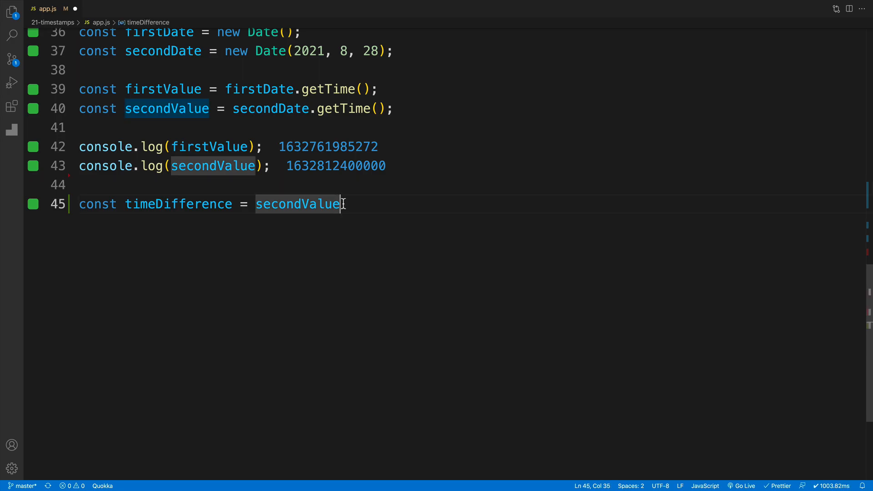
text(- s)
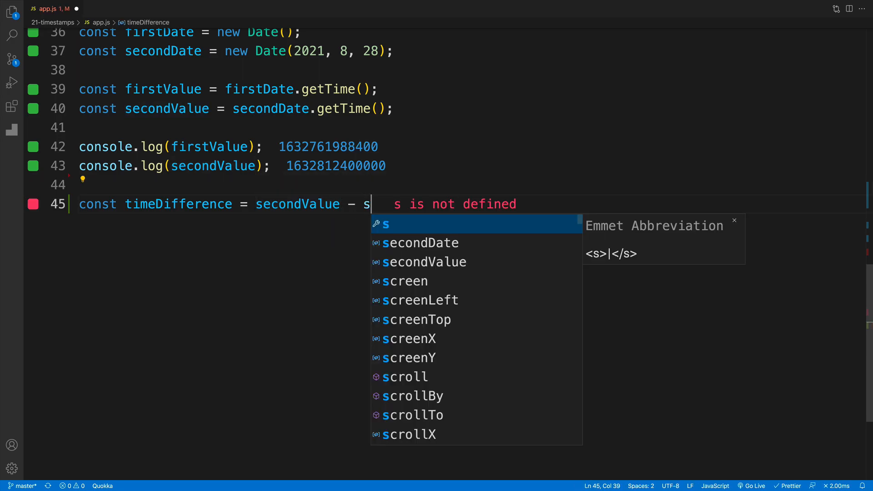
text(irstValue;)
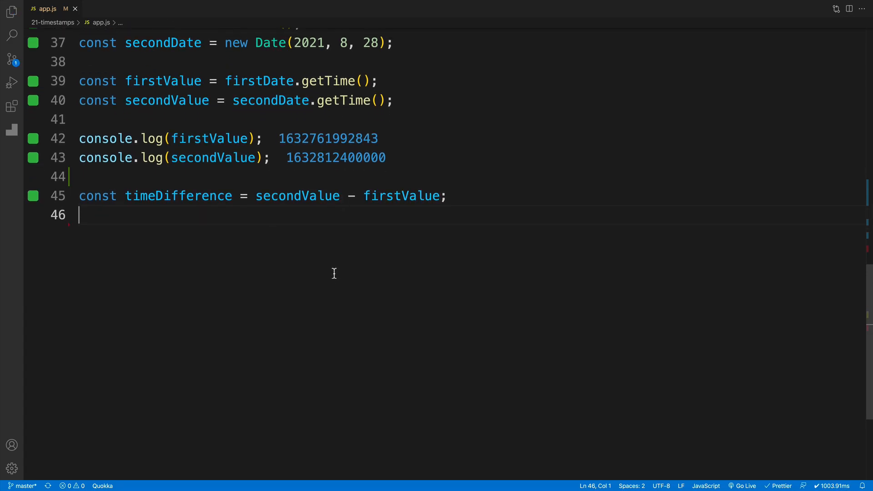
text(le.log(timeDifferen);)
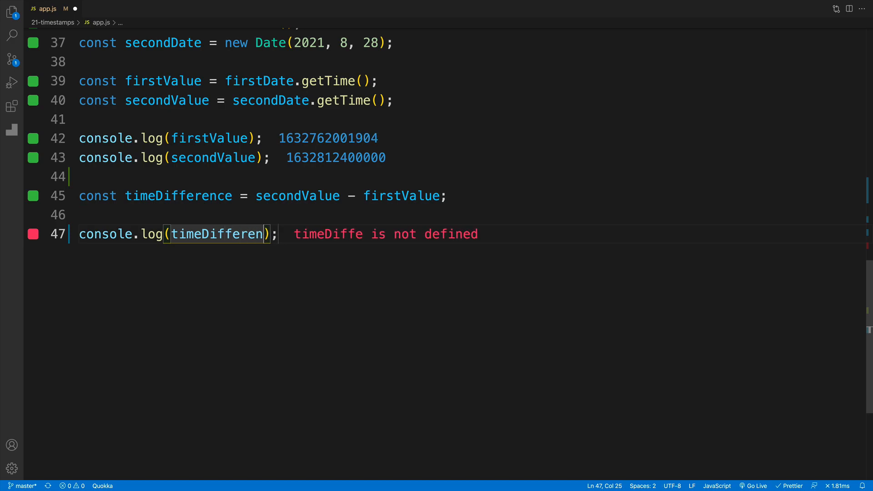
text(ce)
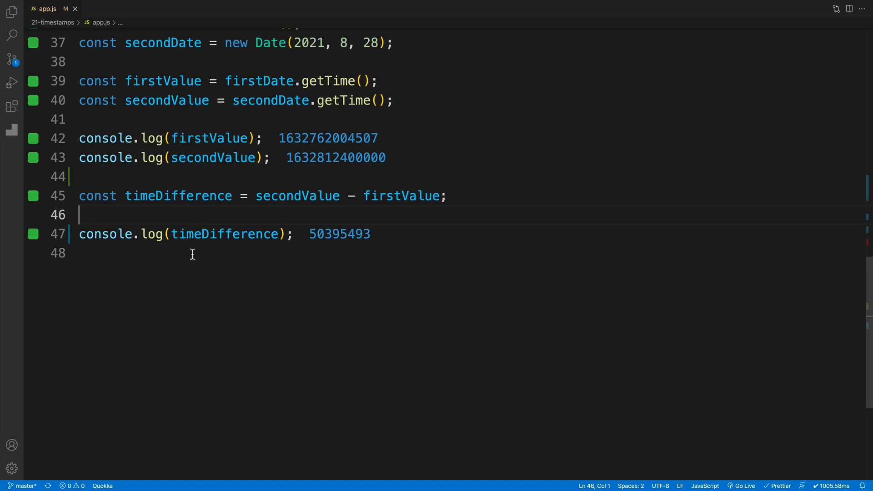
mouse_move(237, 219)
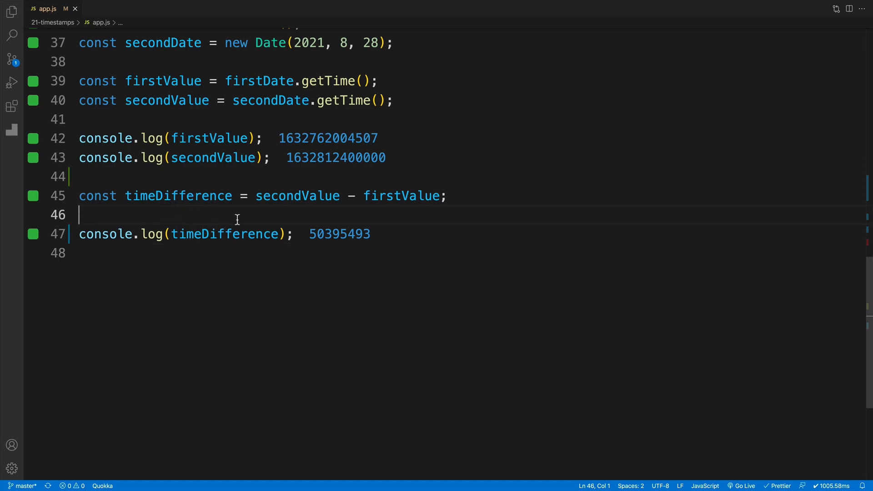
Write const minutes = timeDifference / (1000 * 60);.
double_click(296, 195)
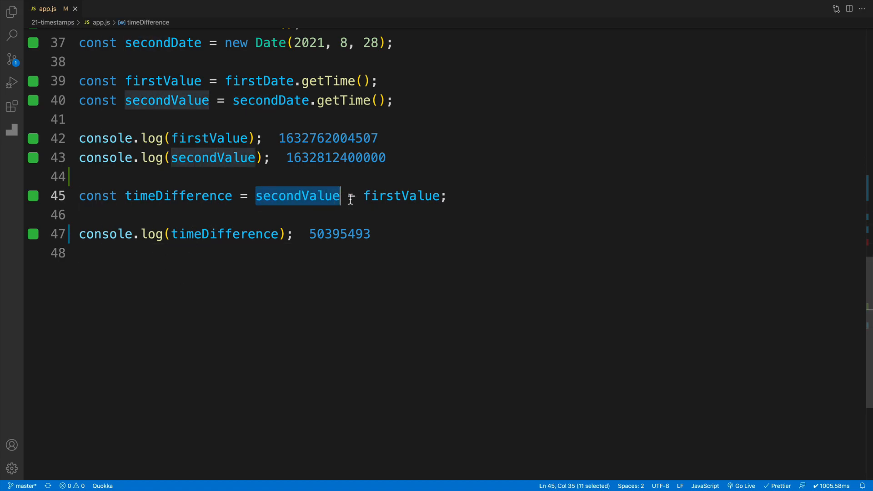
text(const)
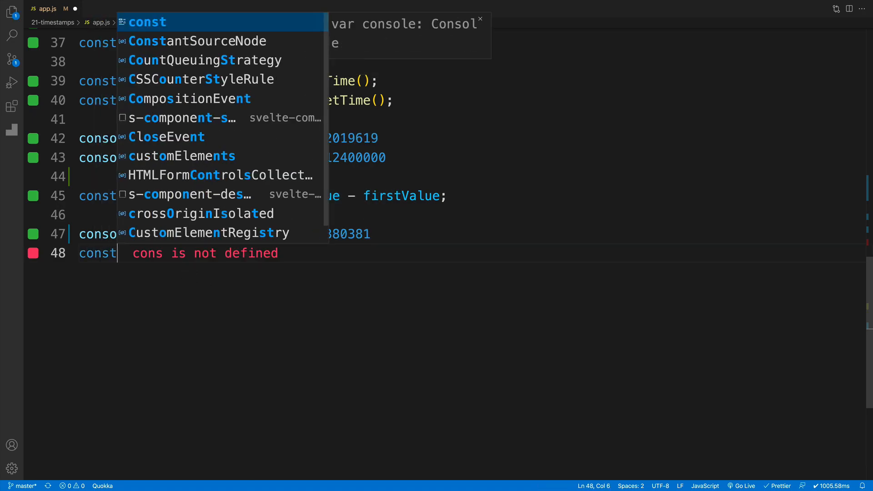
text(minutes)
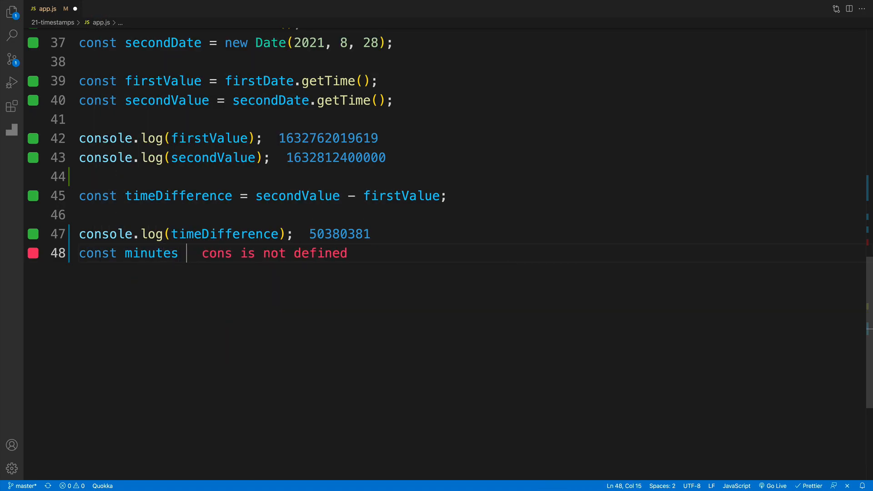
text(= timeDifference)
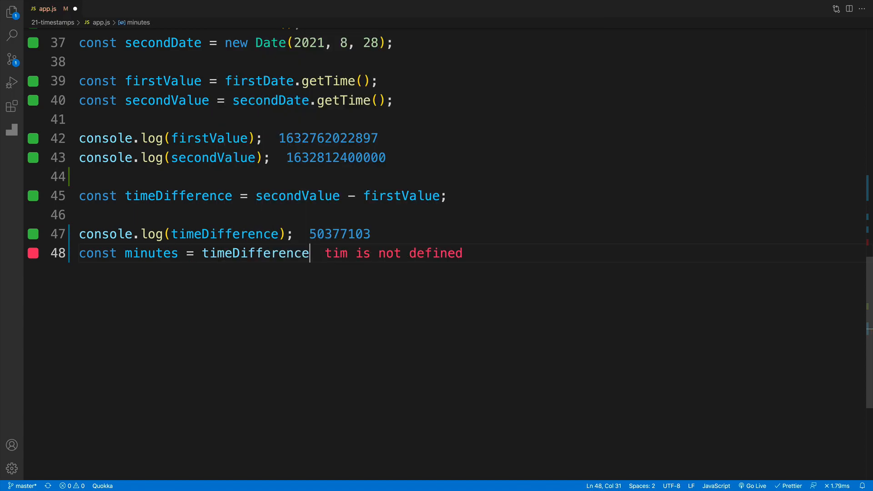
text(/)
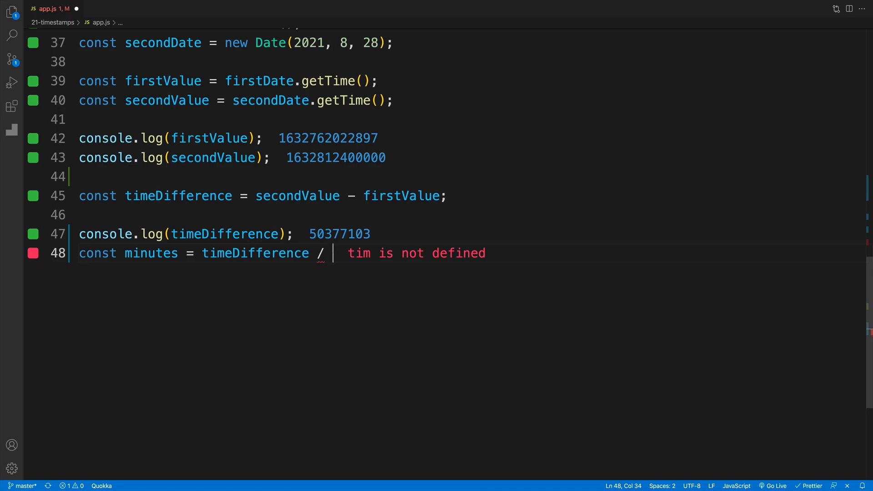
text(()
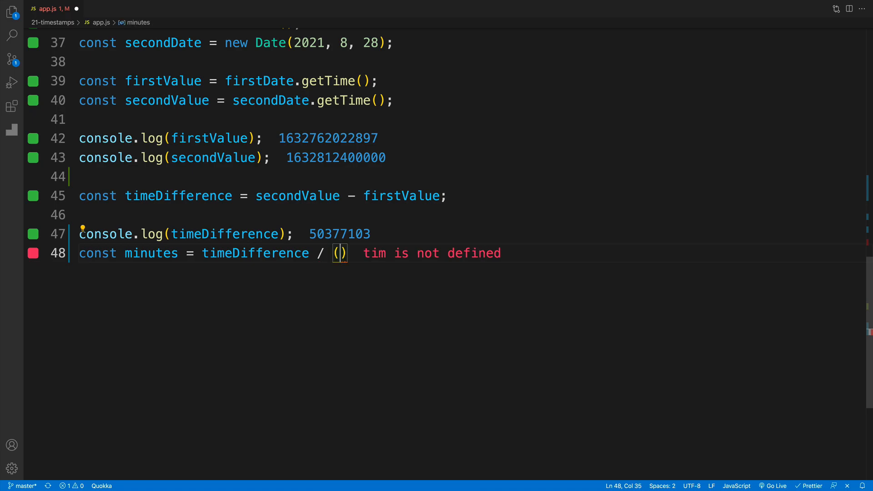
text(1000)
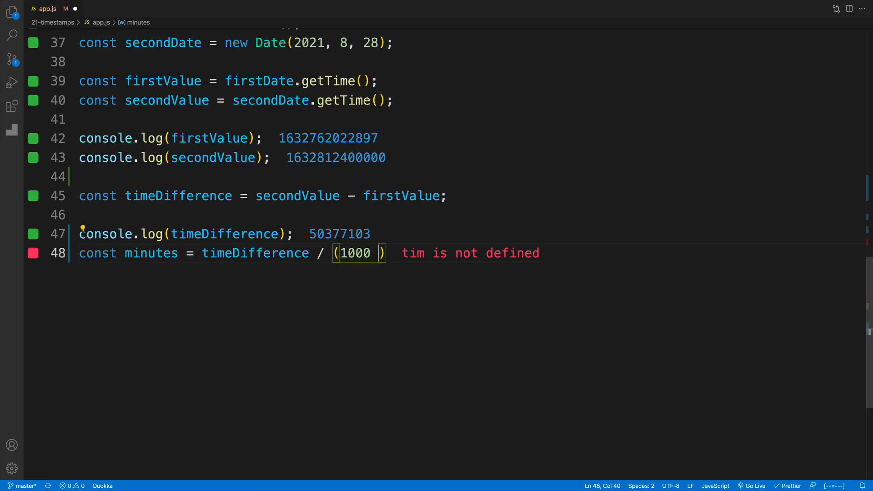
text(*)
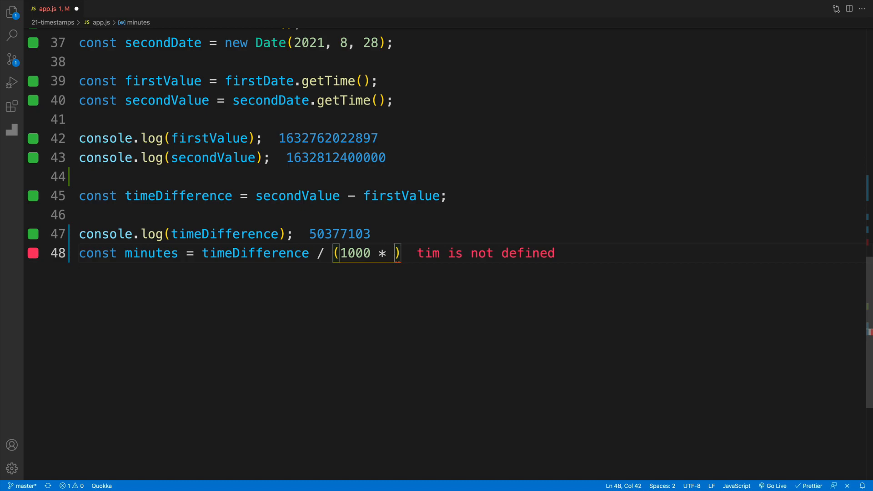
text(60;)
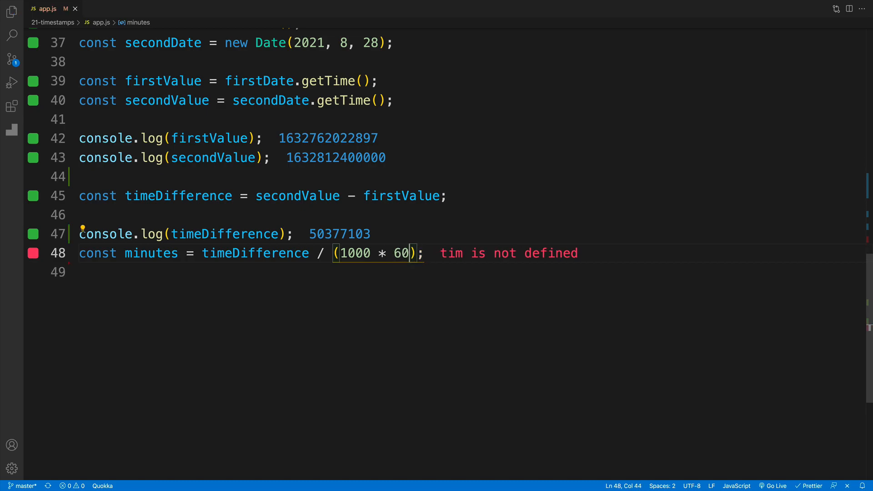
Log minutes so Quokka shows 839.22165.
text(lo)
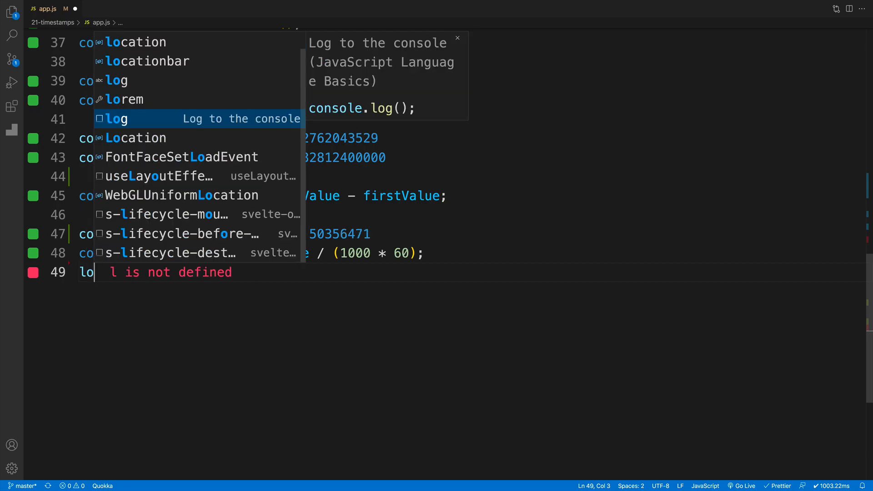
text(console.log(minutes);)
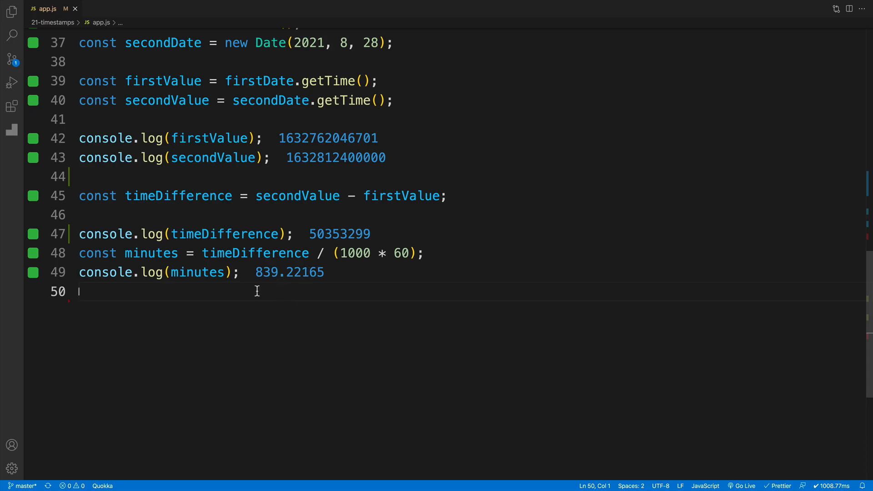
mouse_move(198, 253)
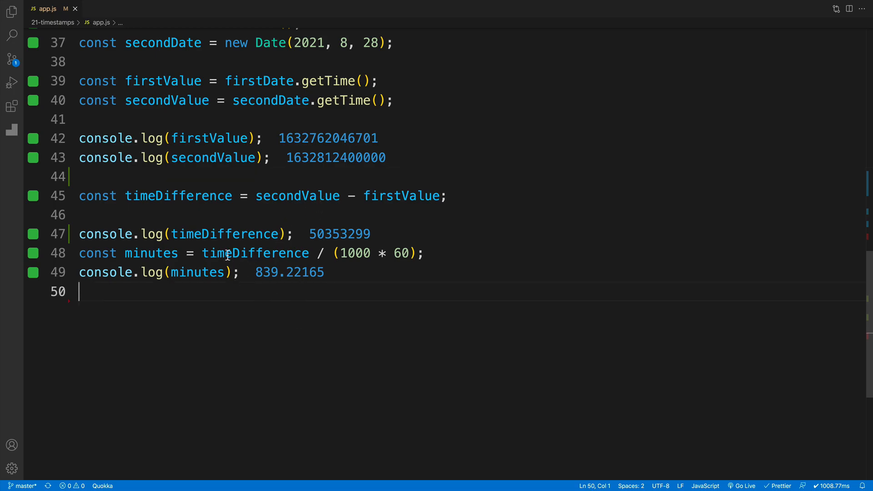
click(288, 234)
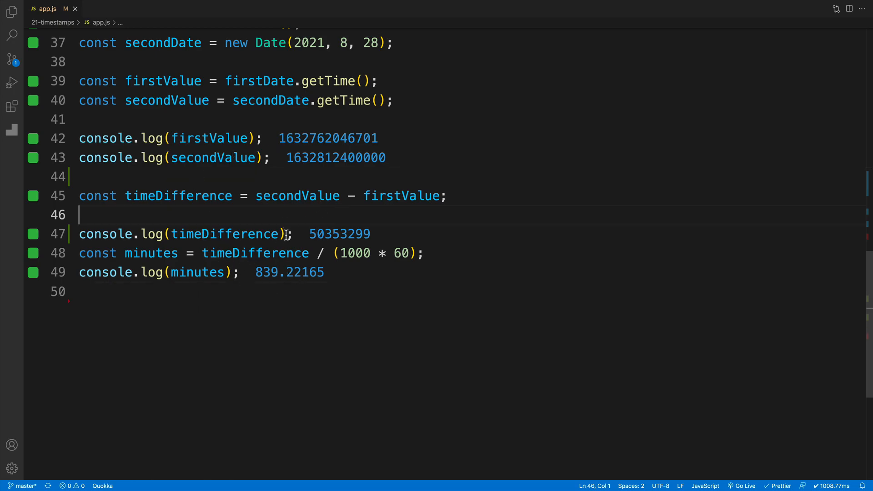
mouse_move(306, 290)
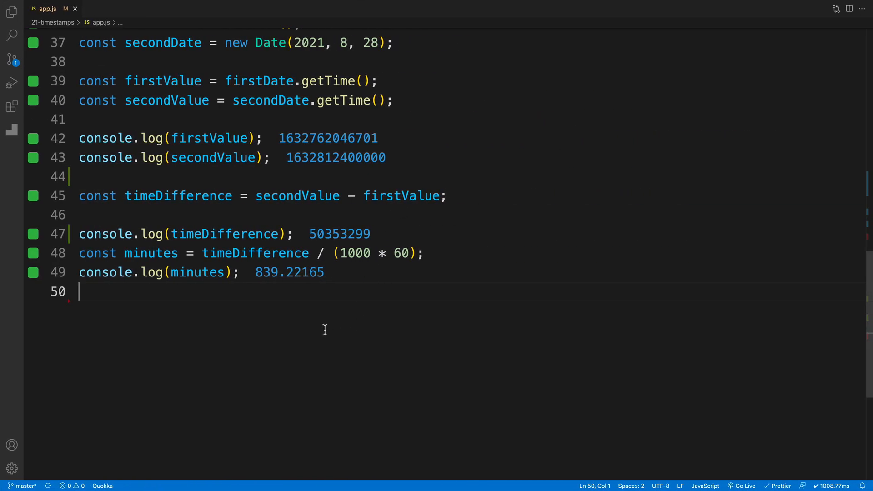
click(241, 273)
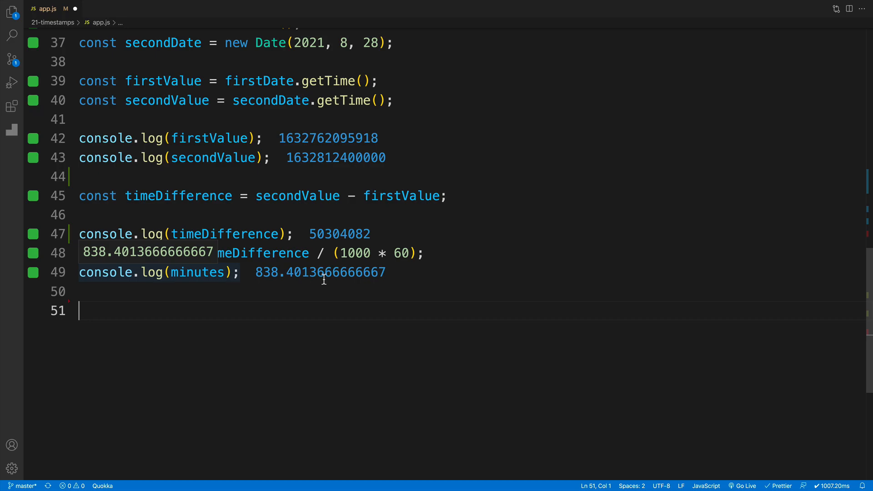
Write const hours = timeDifference / (1000 * 60 * 60) and log it, showing 13.966299166666667.
text(const)
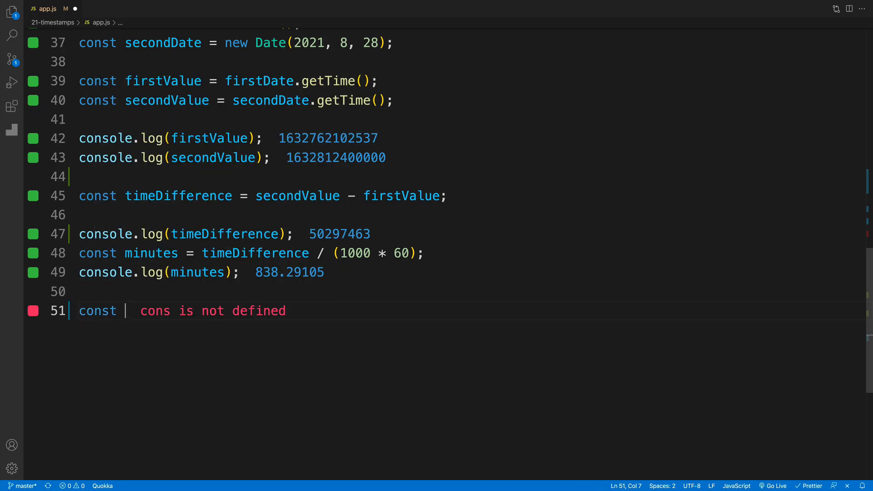
text(hours = timeDifference /)
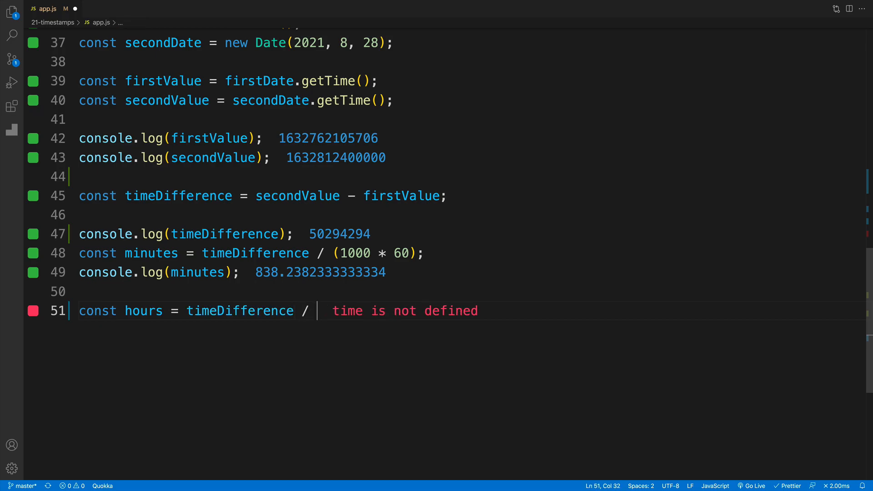
text(()
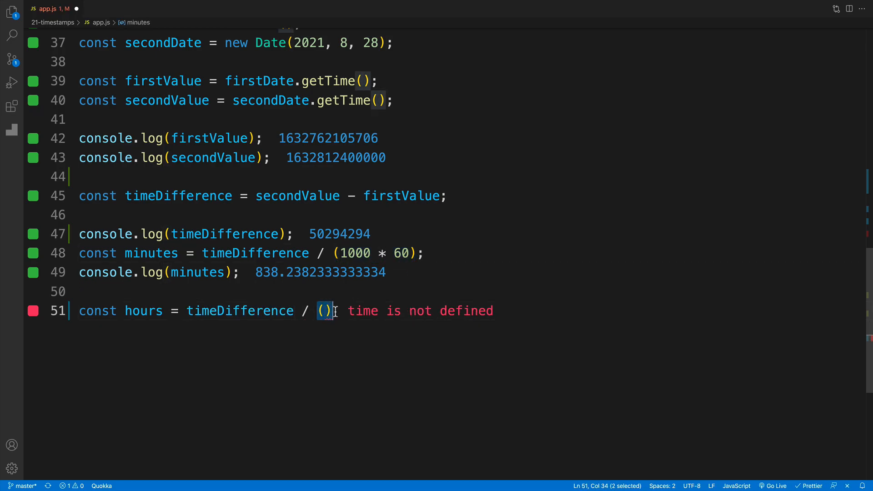
text(1000 * 60 *)
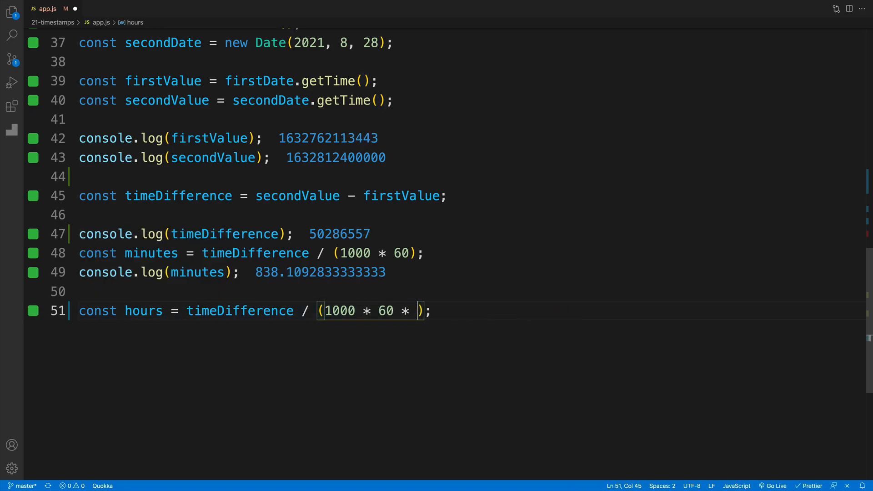
text(60)
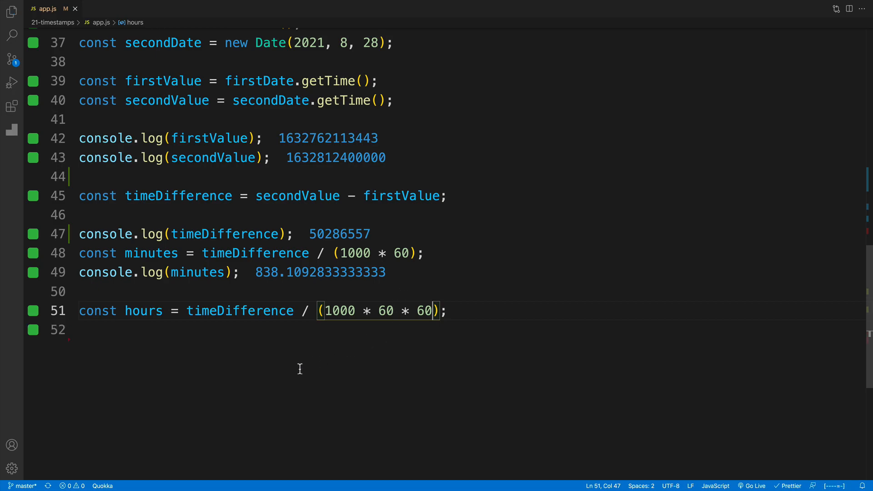
text(console.log(hour);)
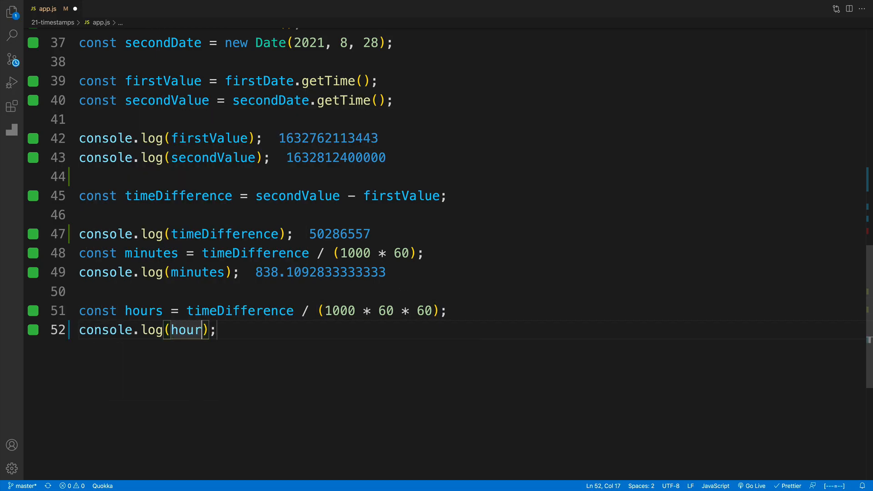
text(s)
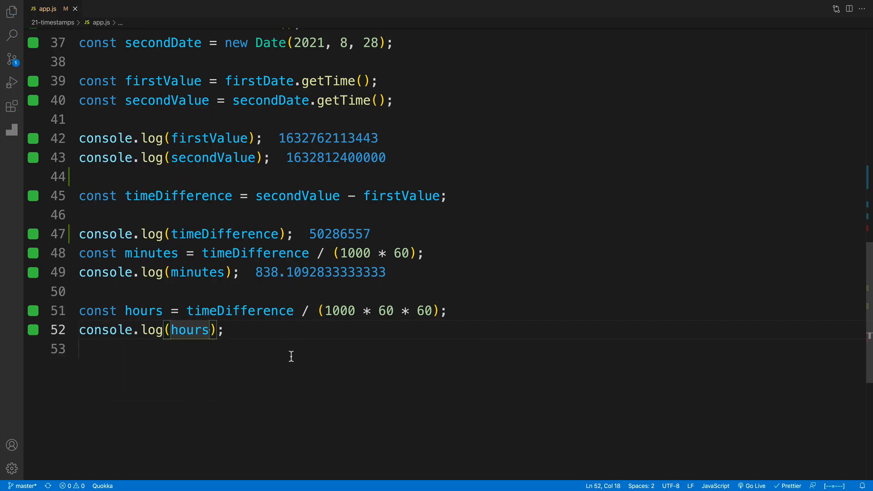
Glance at the countdown giveaway page in Chrome, then return to the Unix Time notes.
click(82, 349)
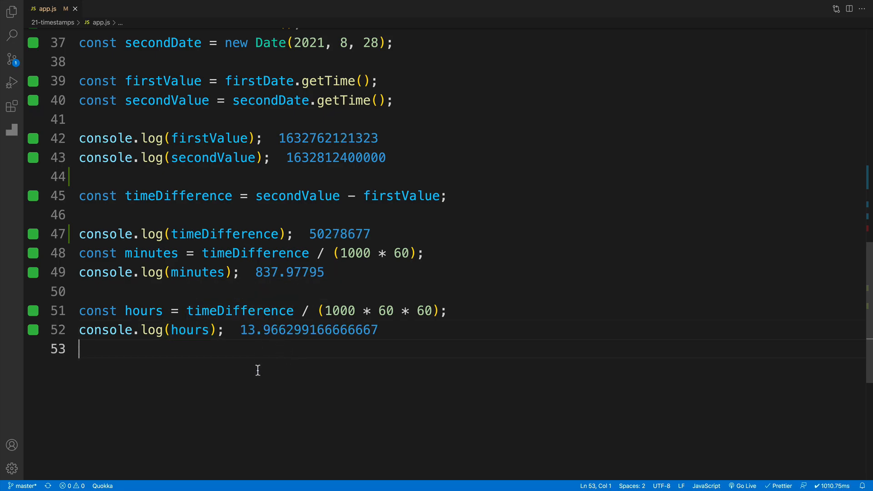
click(256, 337)
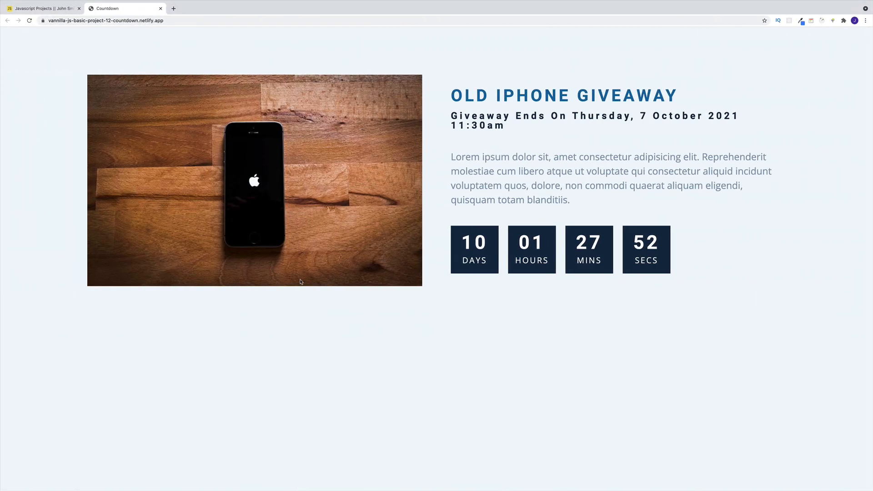
mouse_move(730, 50)
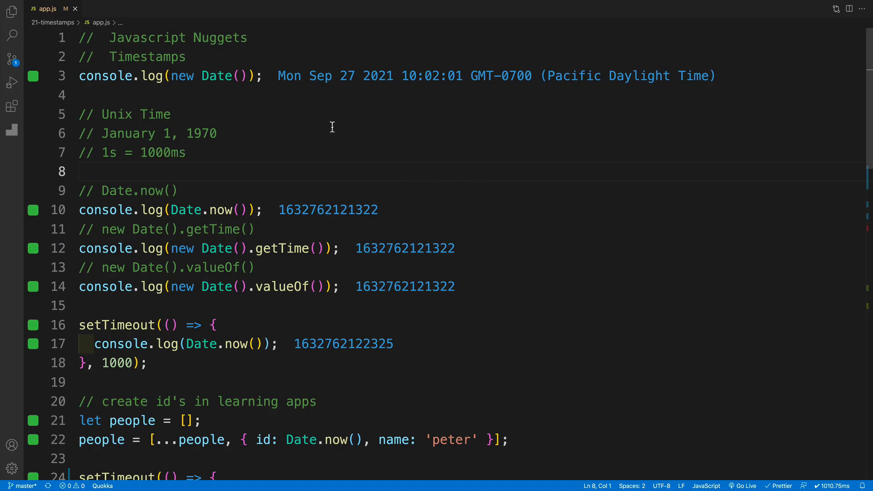
click(171, 115)
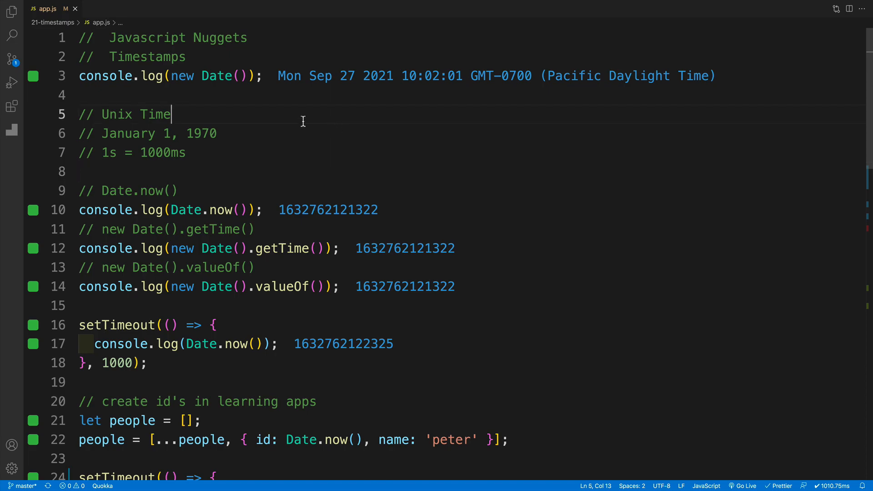